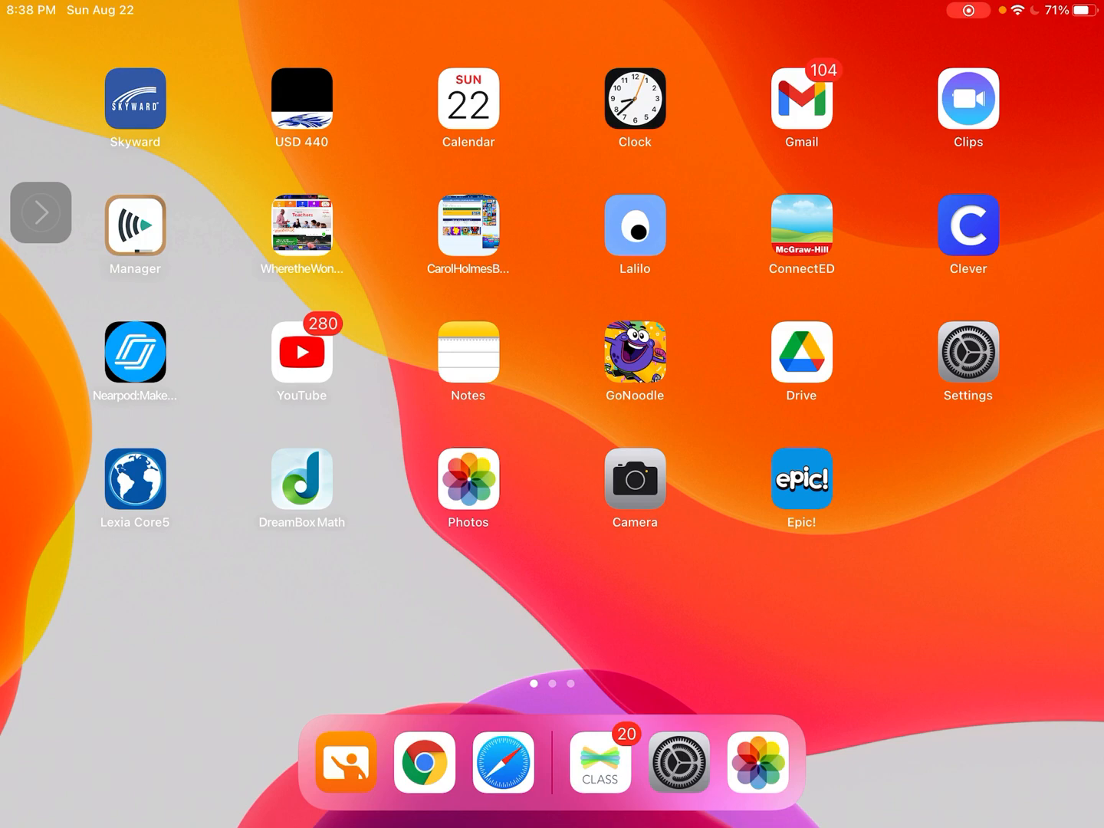
Step: Bring up the iPadOS app switcher showing Chrome, Safari, Seesaw, Lexia Core5 and Settings
left_click(600, 764)
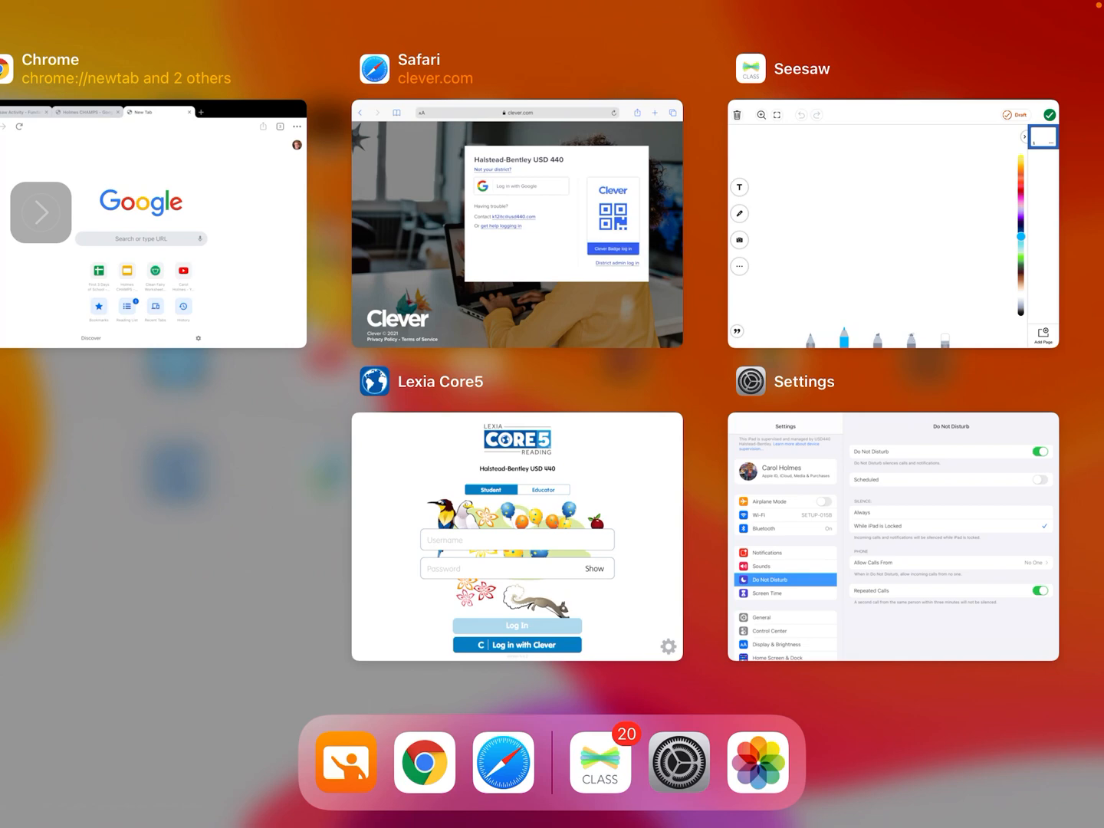
Step: Switch to Safari and run a Google search for 'Mammal' entered by voice dictation
left_click(516, 224)
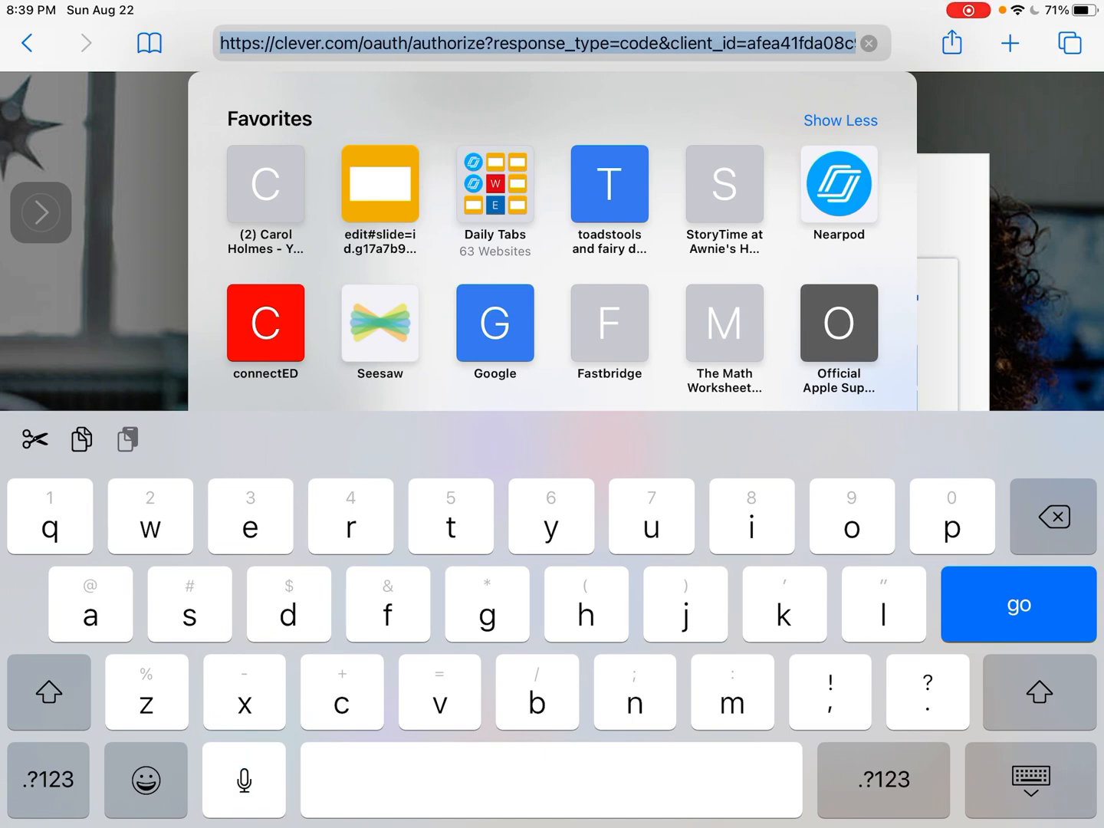
left_click(242, 779)
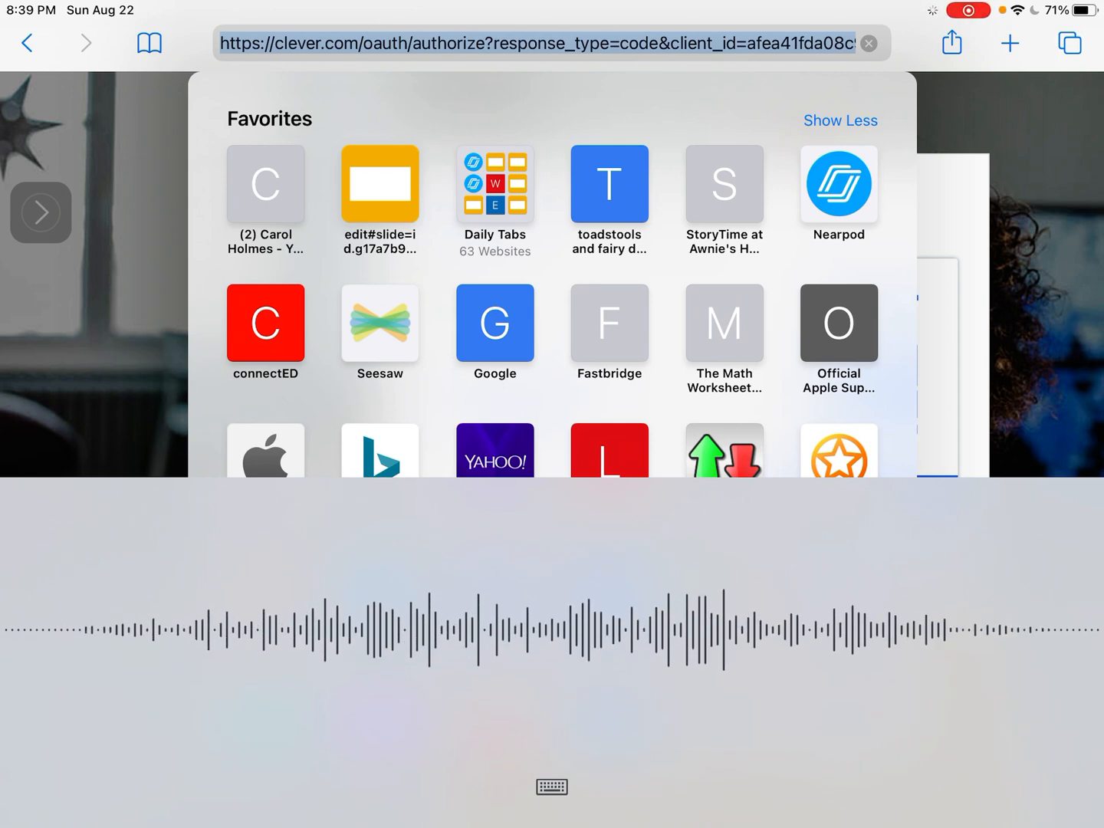
type("Mammal")
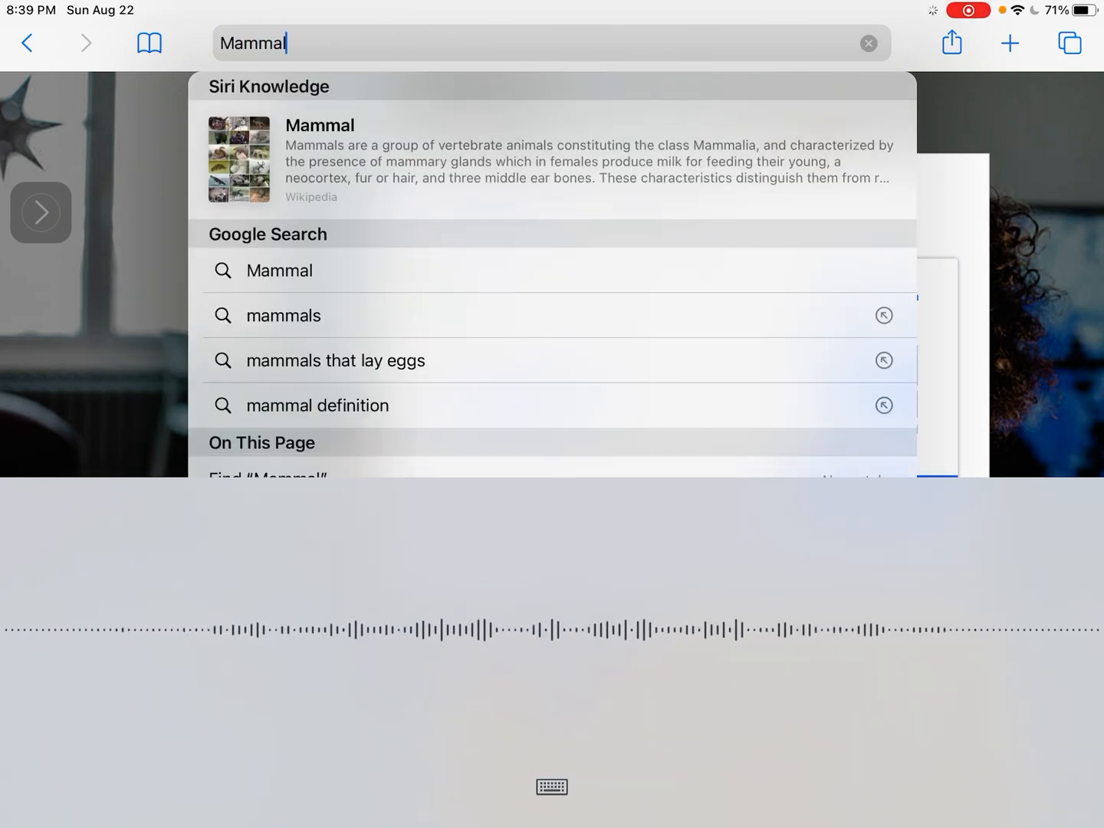
left_click(552, 786)
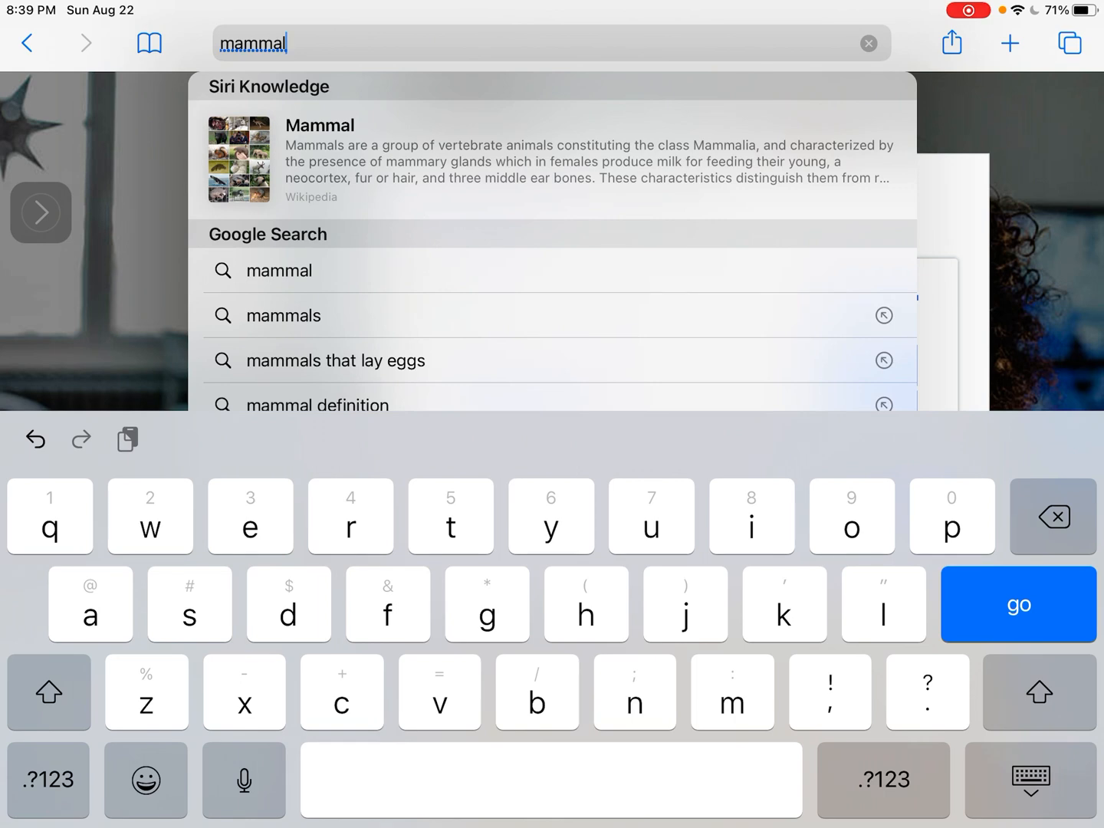
left_click(1018, 604)
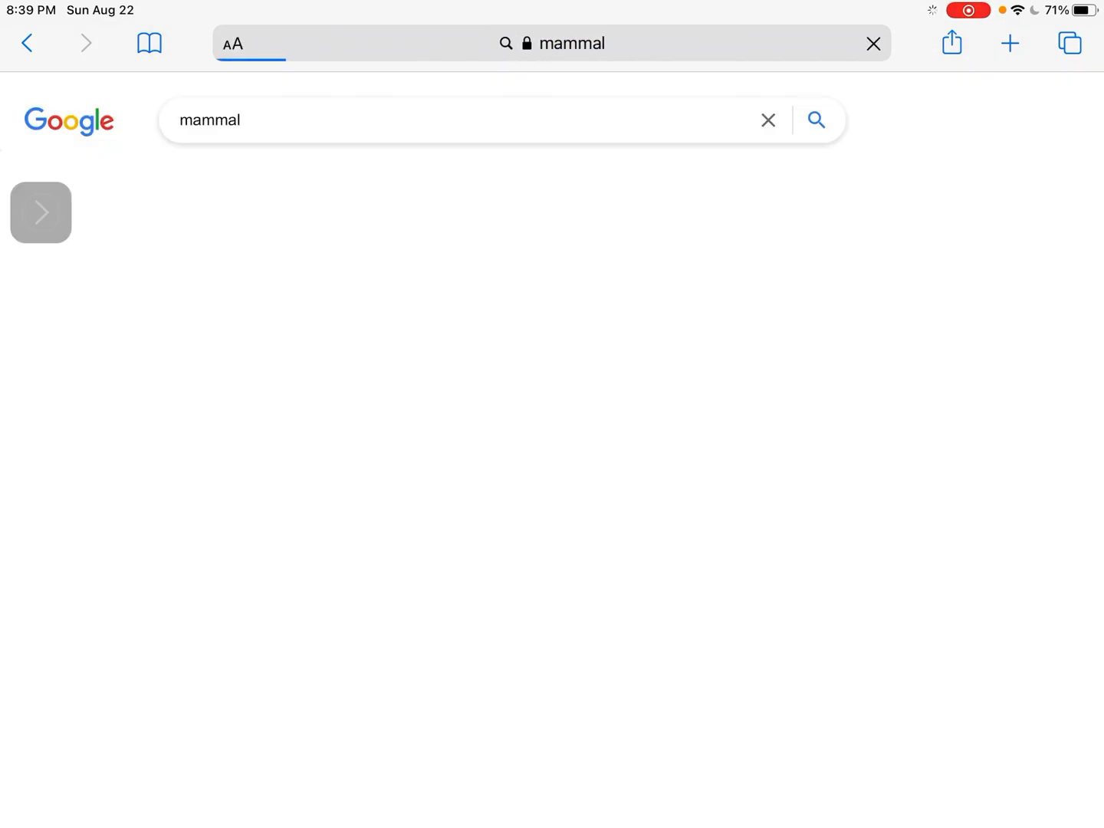
Step: Browse the Google Images results for mammal to locate the elephant and orangutan photos
left_click(816, 120)
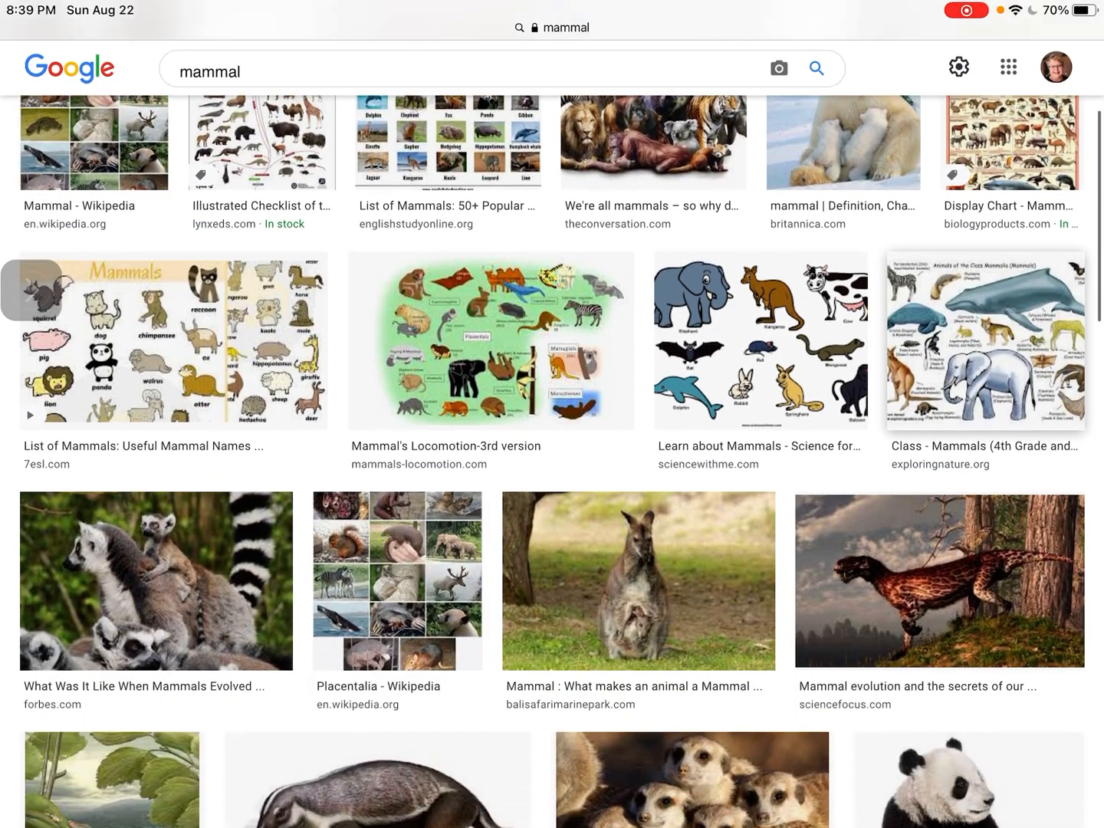
scroll("down", 3)
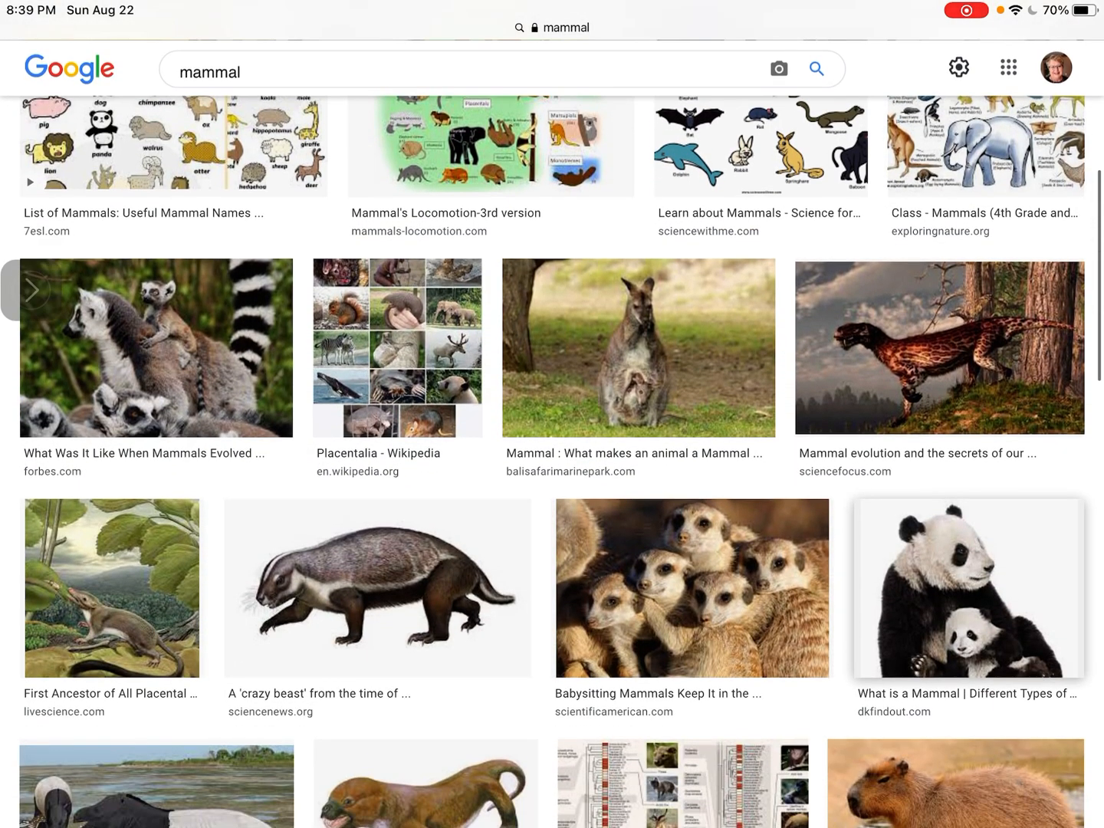
scroll("down", 3)
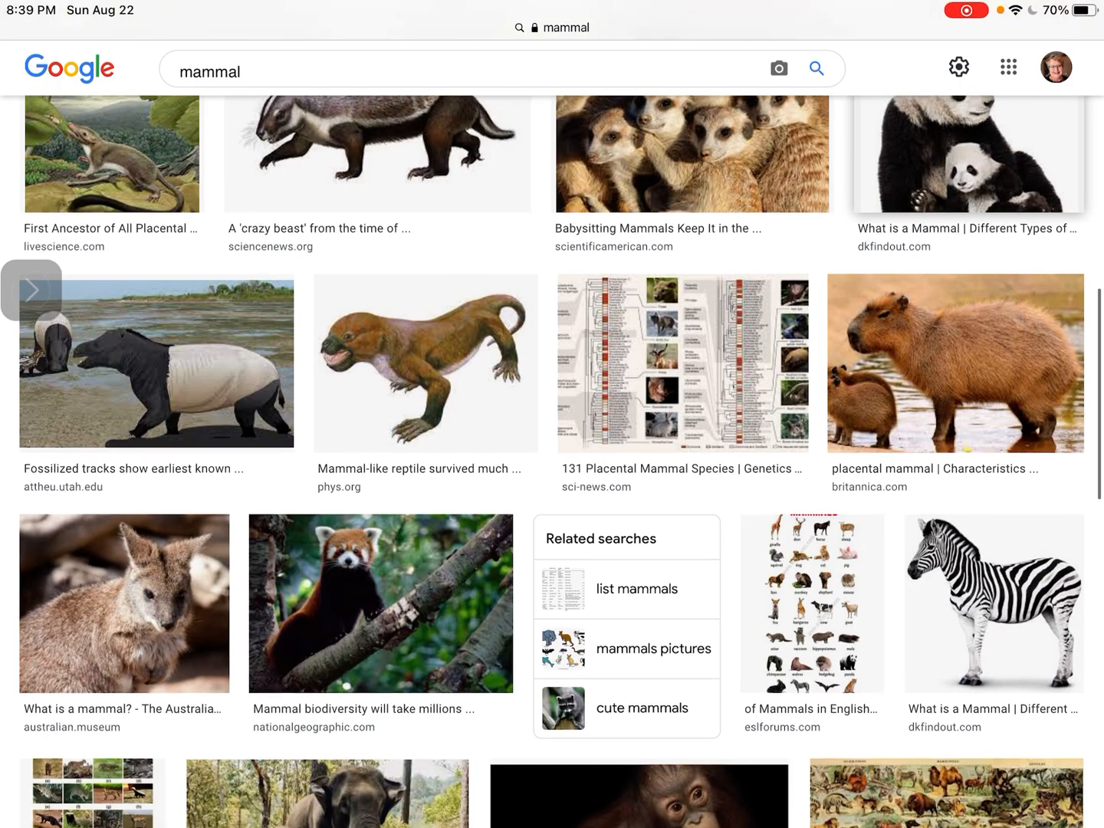
scroll("down", 3)
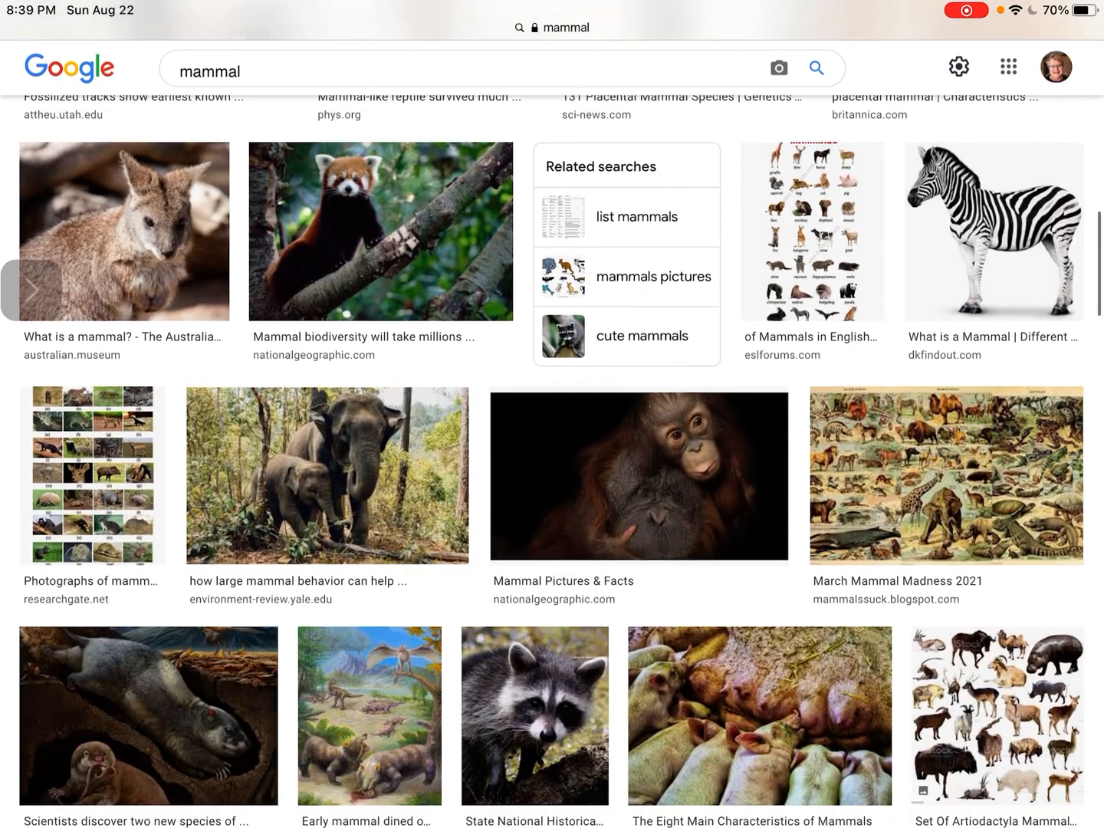
scroll("down", 3)
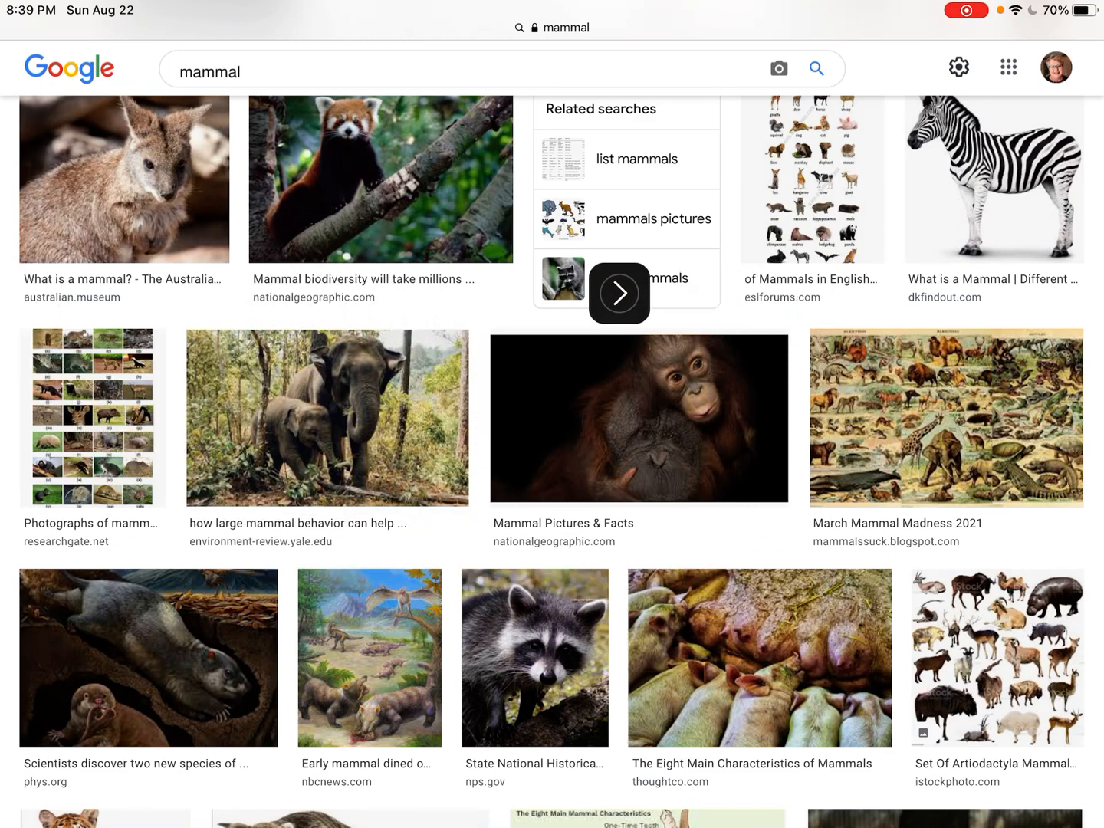
left_click(619, 293)
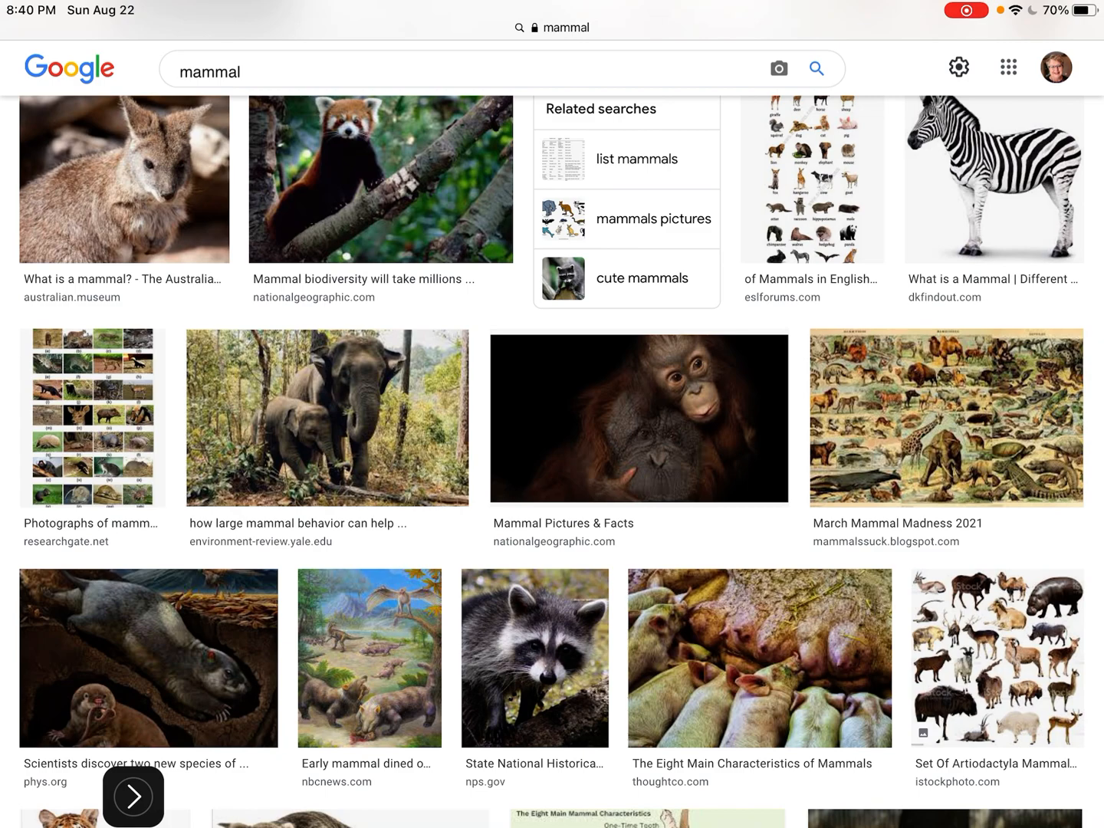
scroll("down", 3)
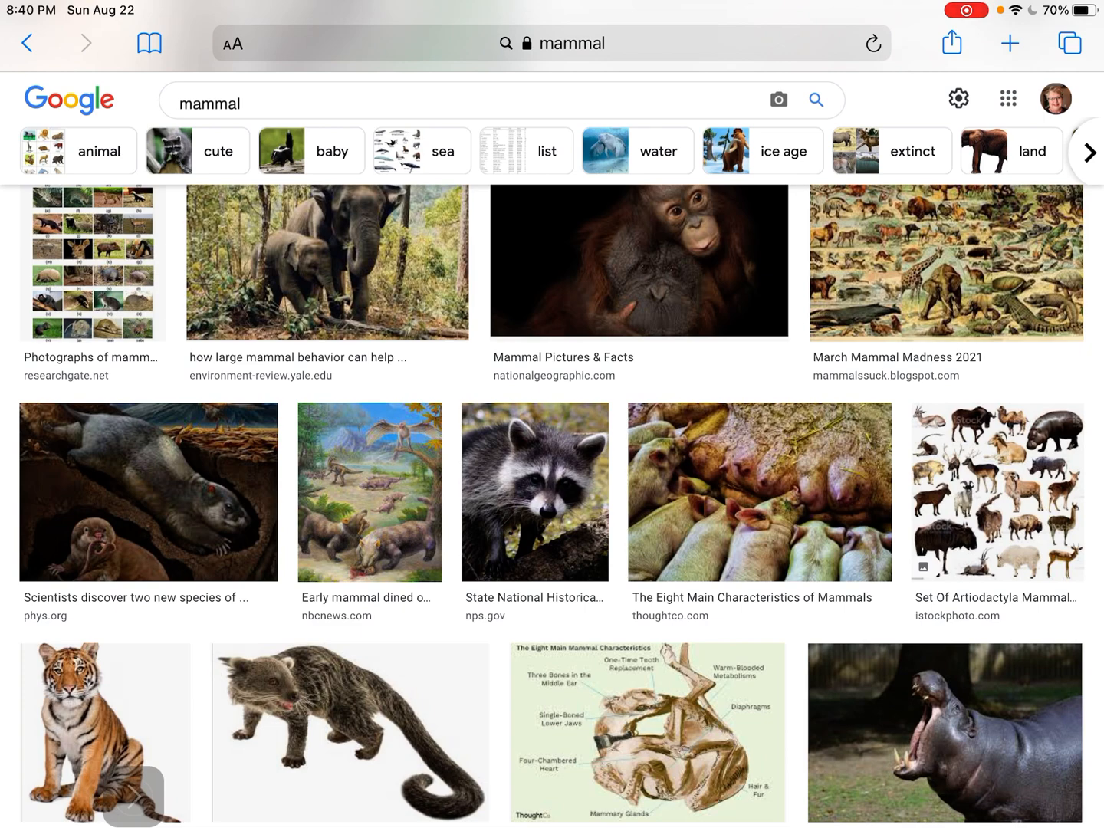
scroll("up", 3)
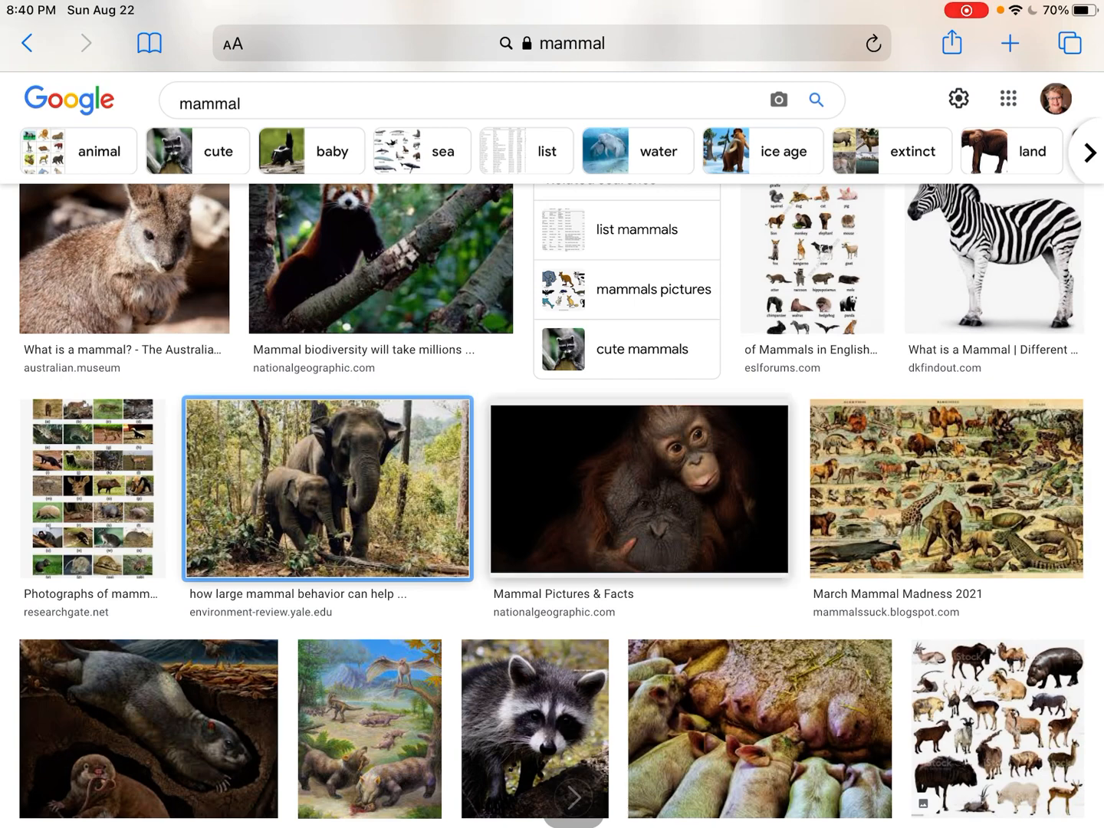
Step: Open the orangutan photo from National Geographic in a large preview panel
left_click(640, 487)
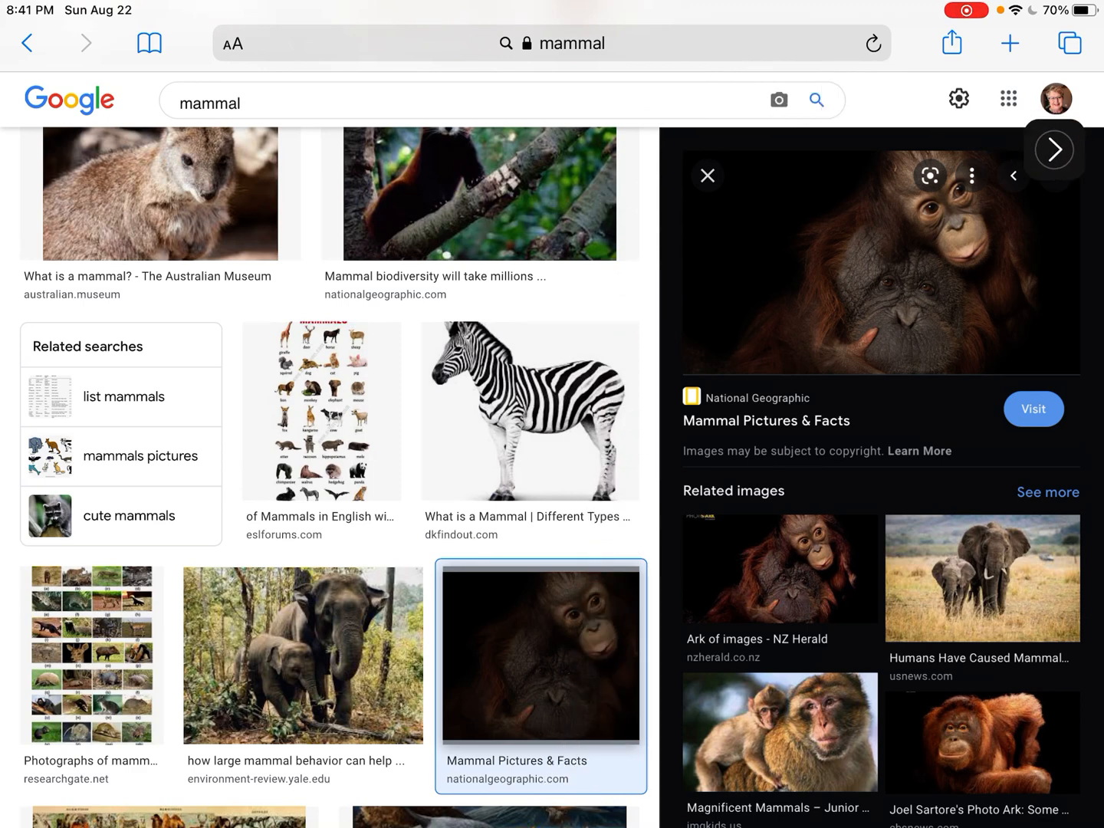
mouse_move(984, 385)
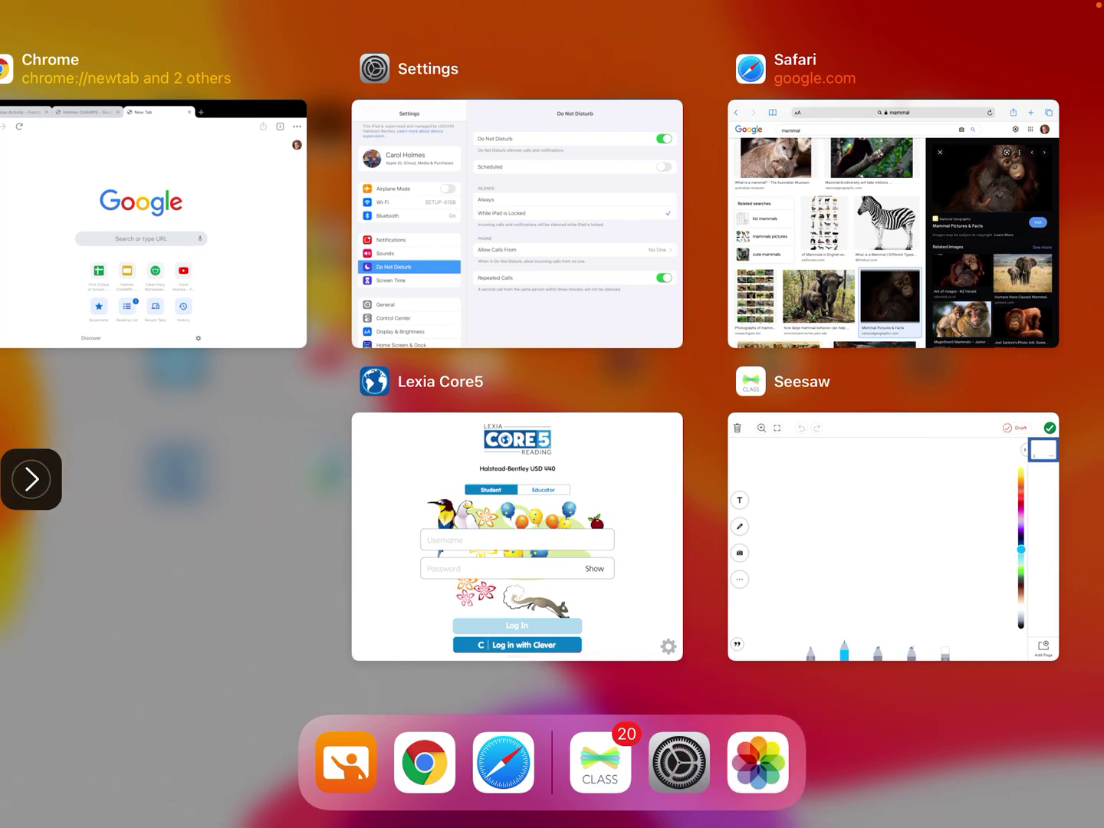
Step: Return to the image results, then leave Safari for the Home Screen toward Photos
left_click(892, 223)
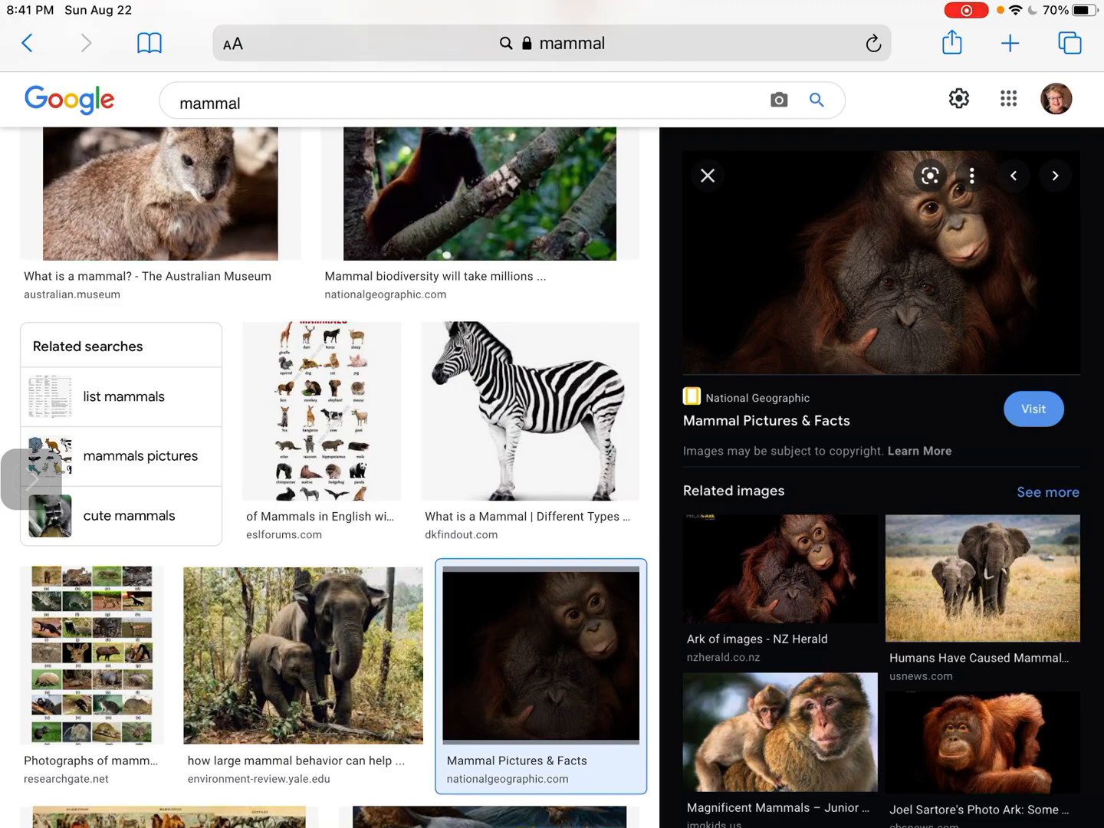
key("home")
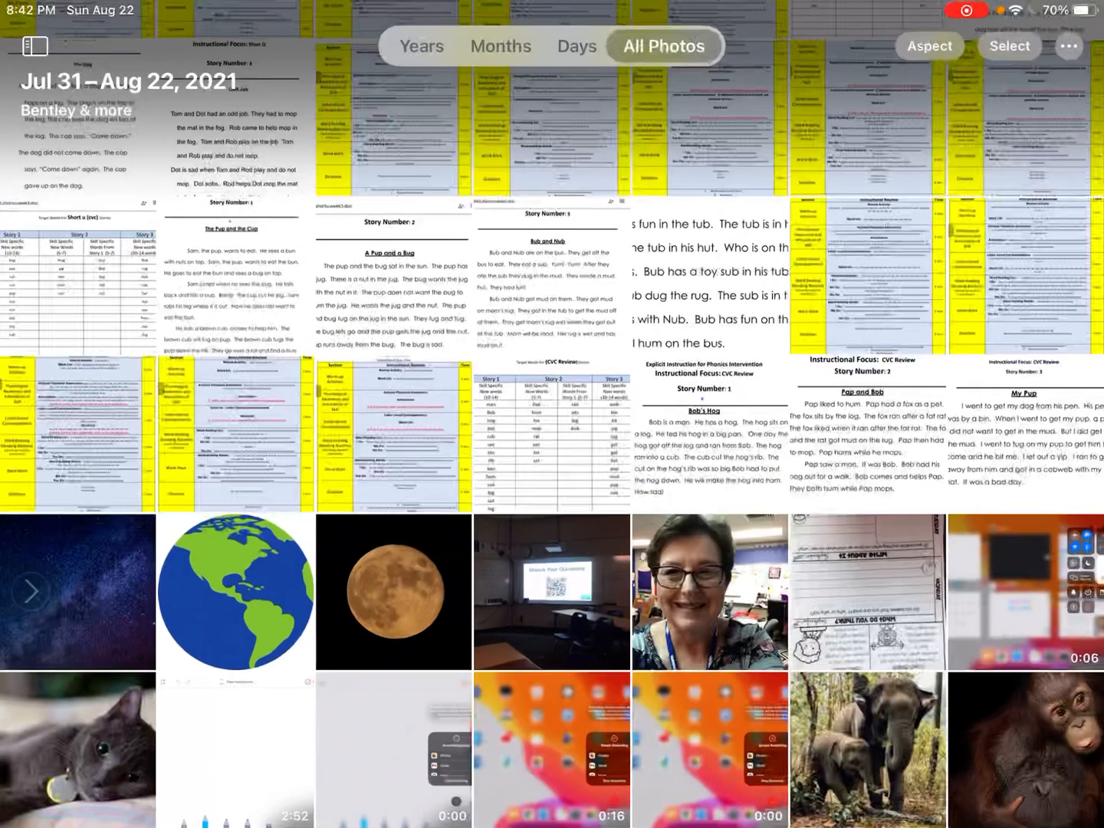
Step: Switch from Photos to the Seesaw activity with its blank draft page
scroll("up", 3)
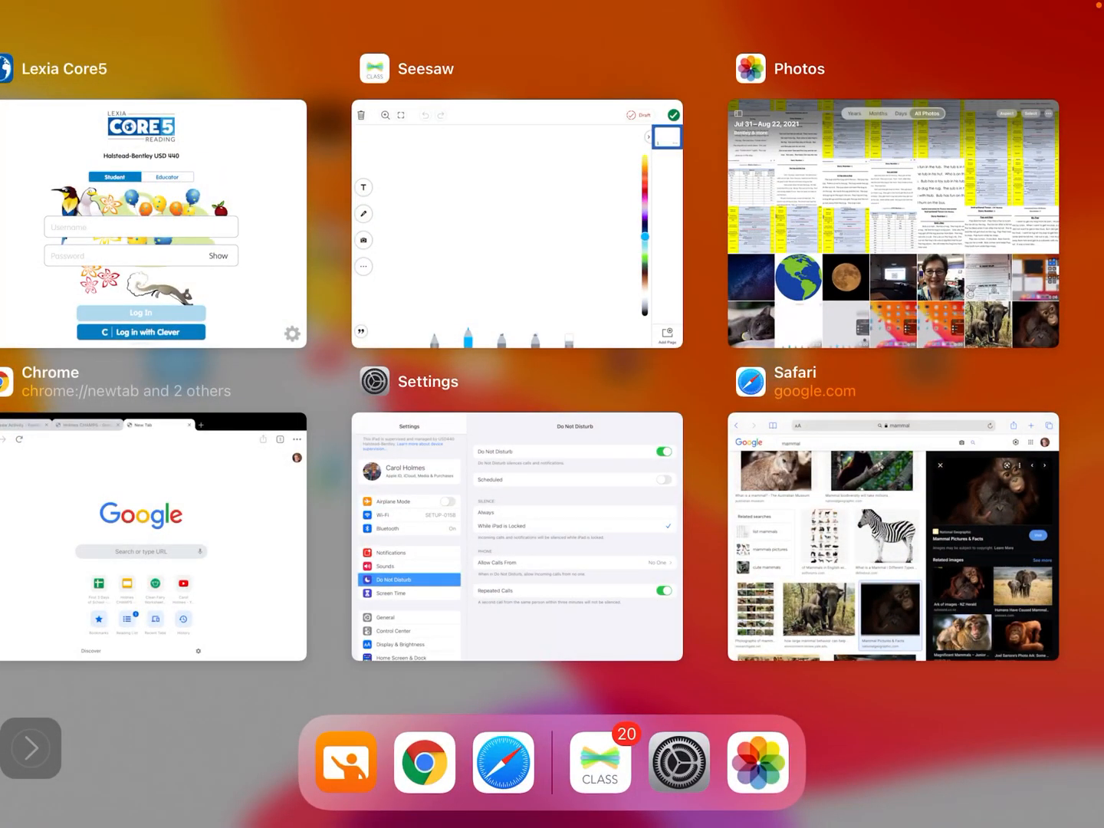
left_click(515, 223)
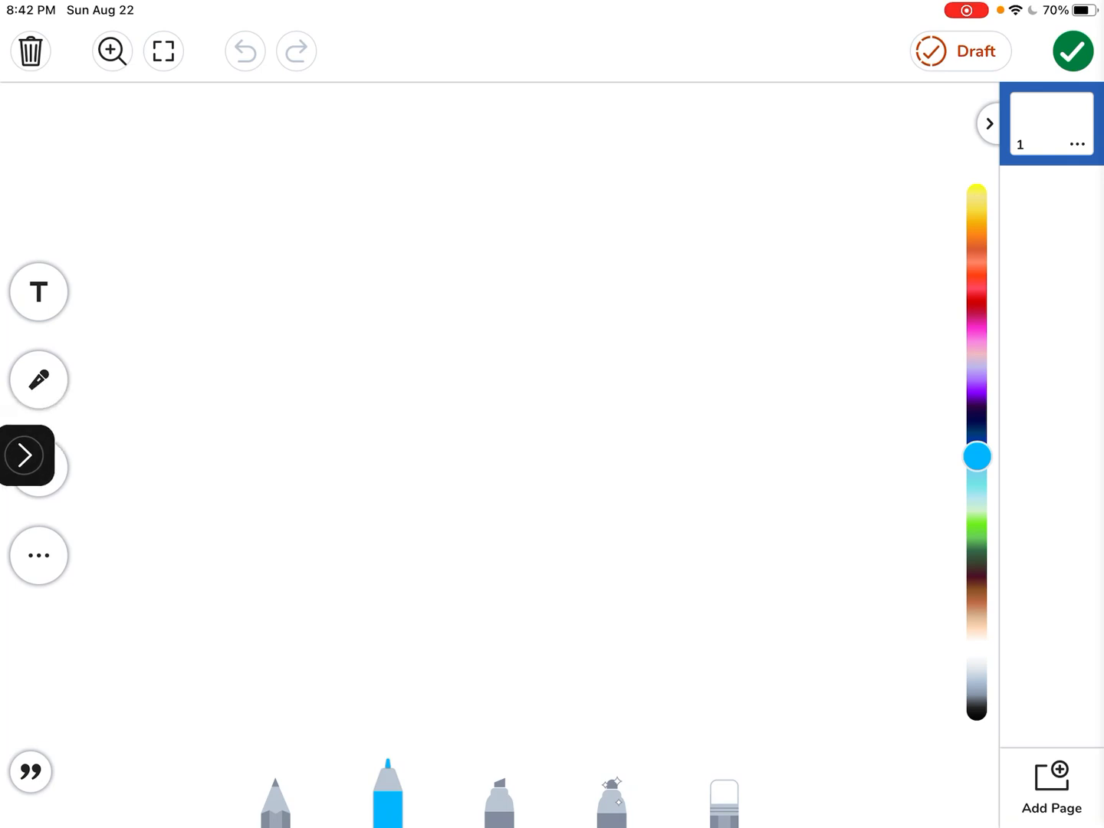
Step: Open Seesaw's photo picker via Upload > Photos to add pictures from the library
left_click(24, 456)
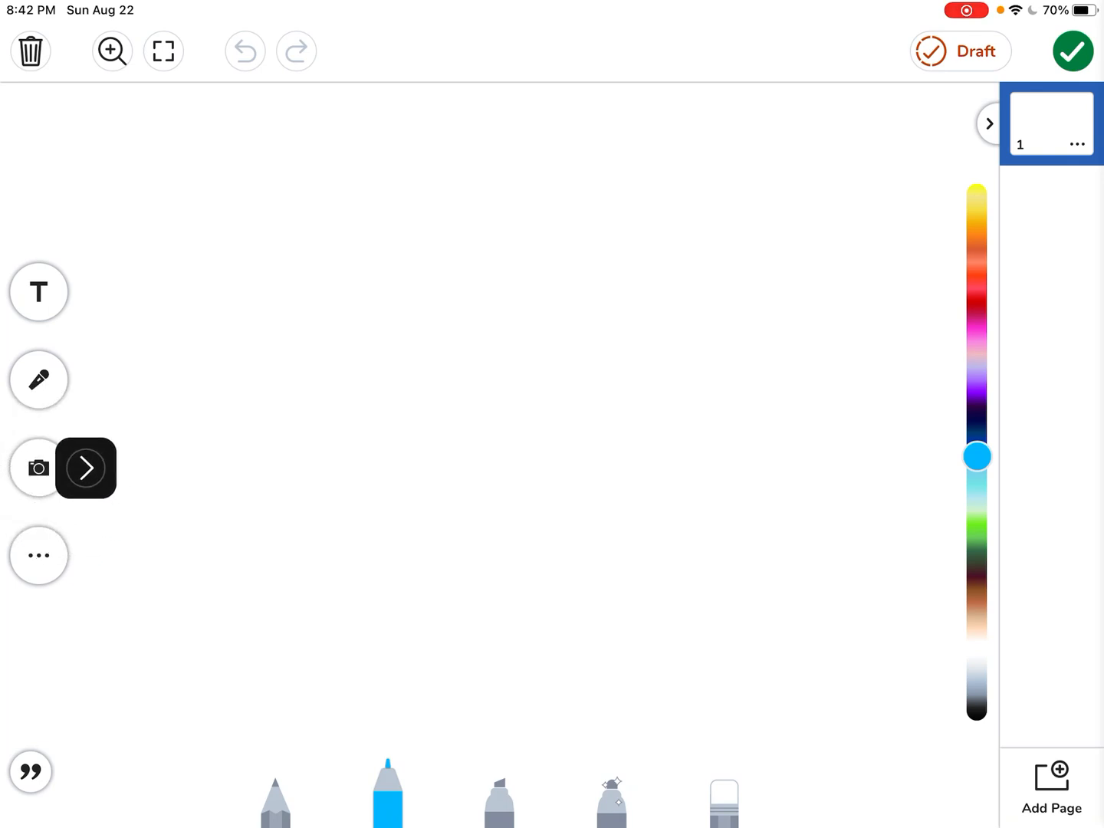
left_click(86, 468)
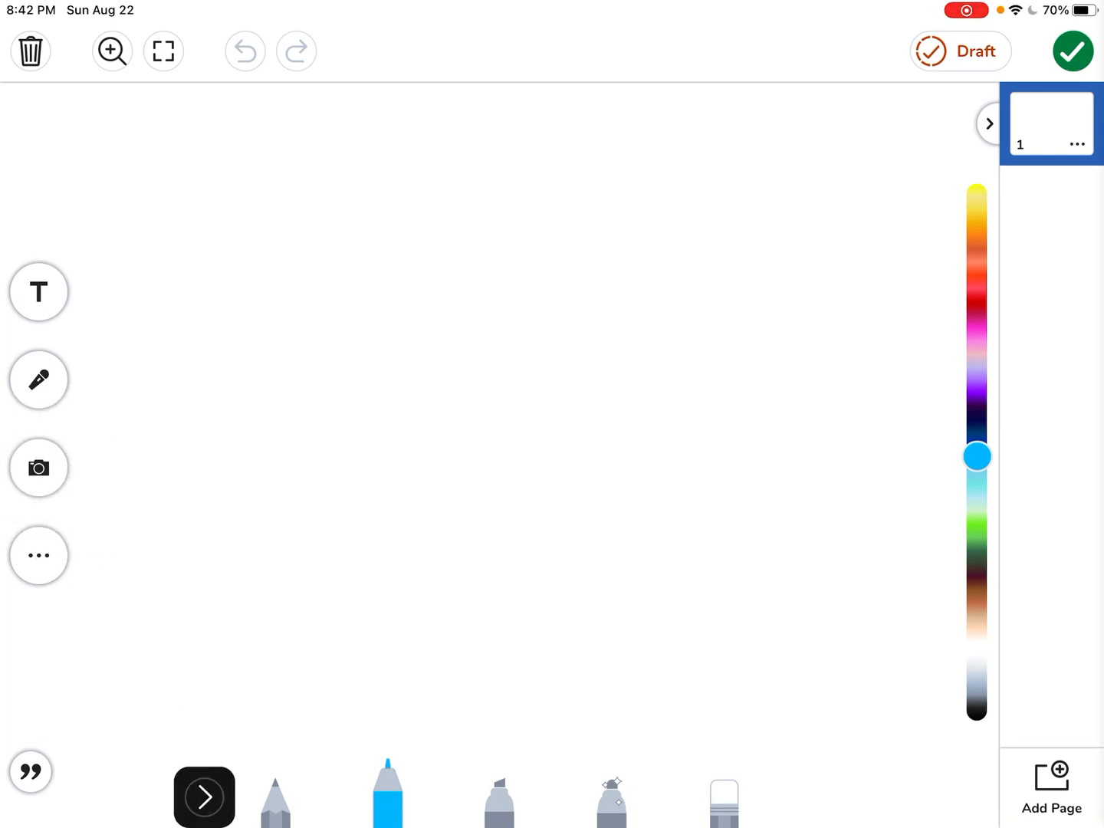
left_click(39, 469)
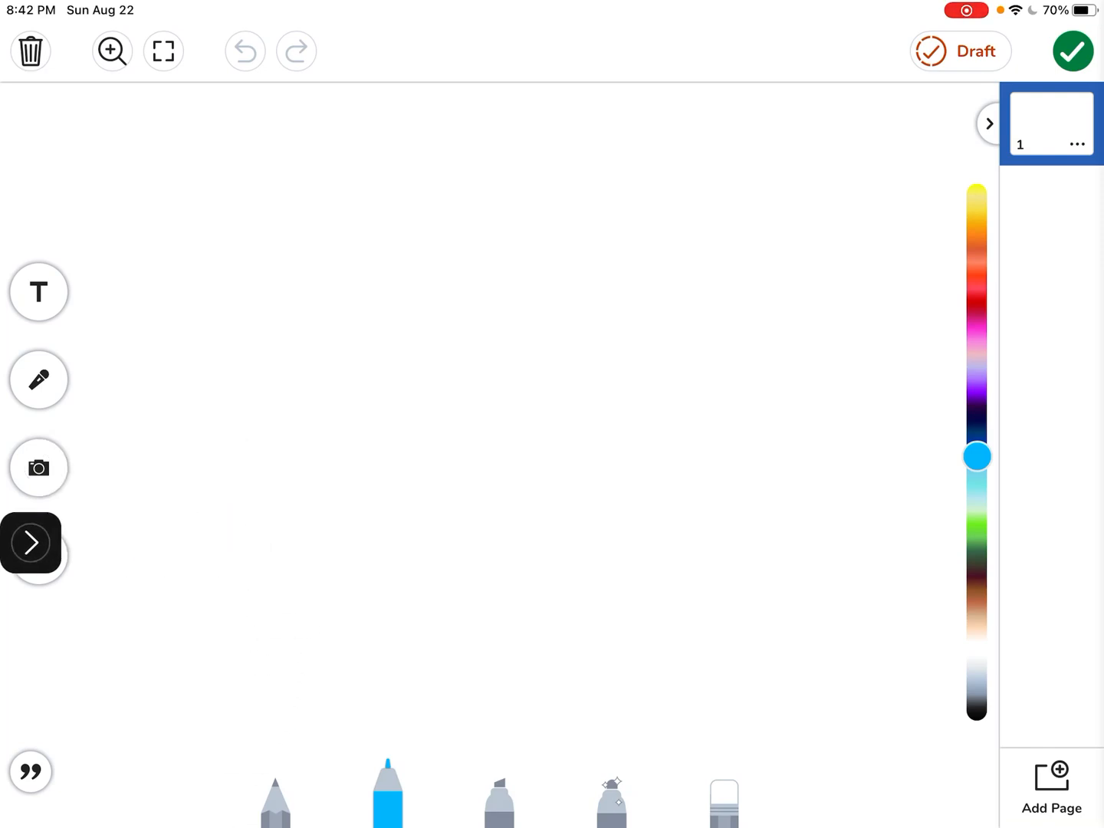
left_click(38, 469)
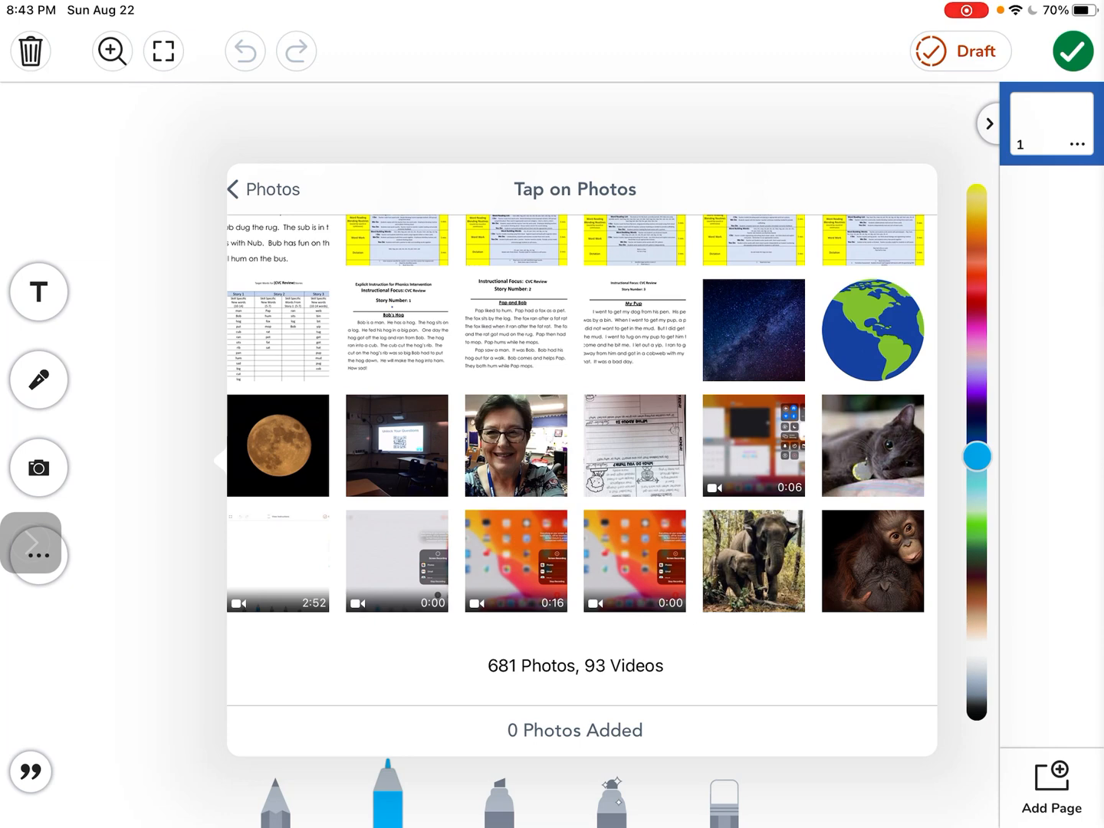
Step: Select the elephant family and orangutan photos and insert both onto the page
left_click(754, 561)
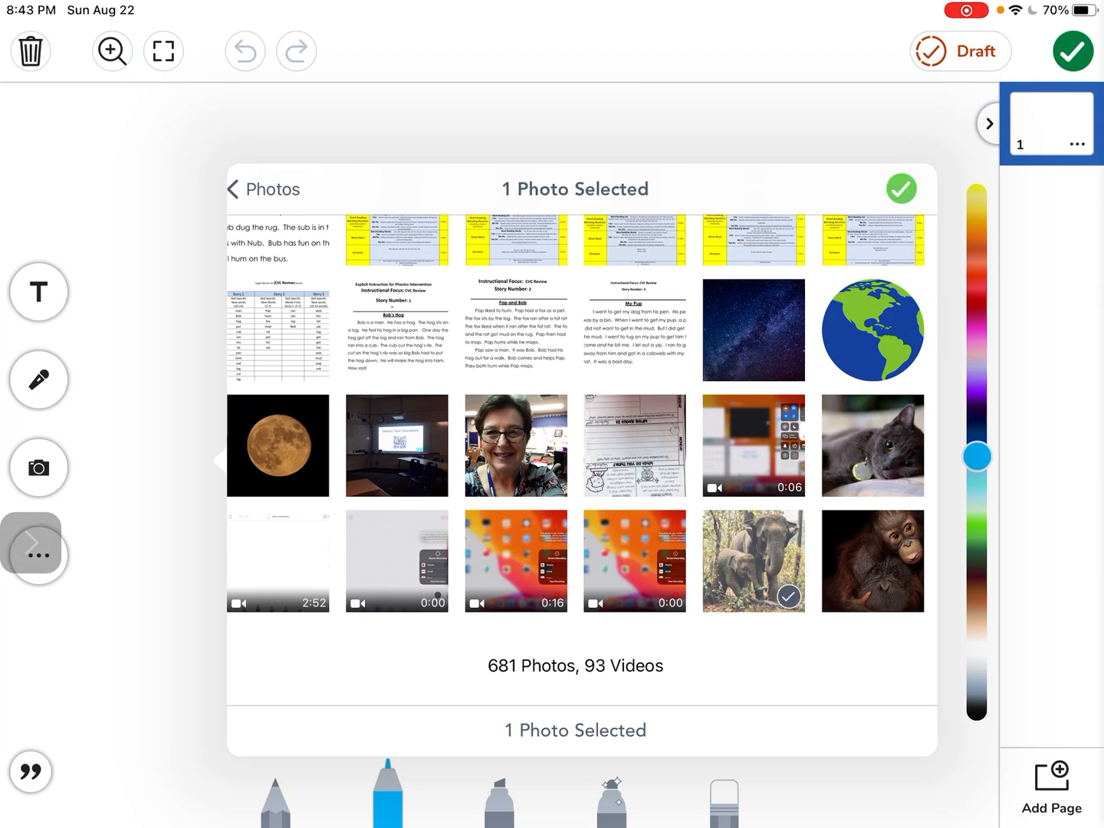
scroll("up", 3)
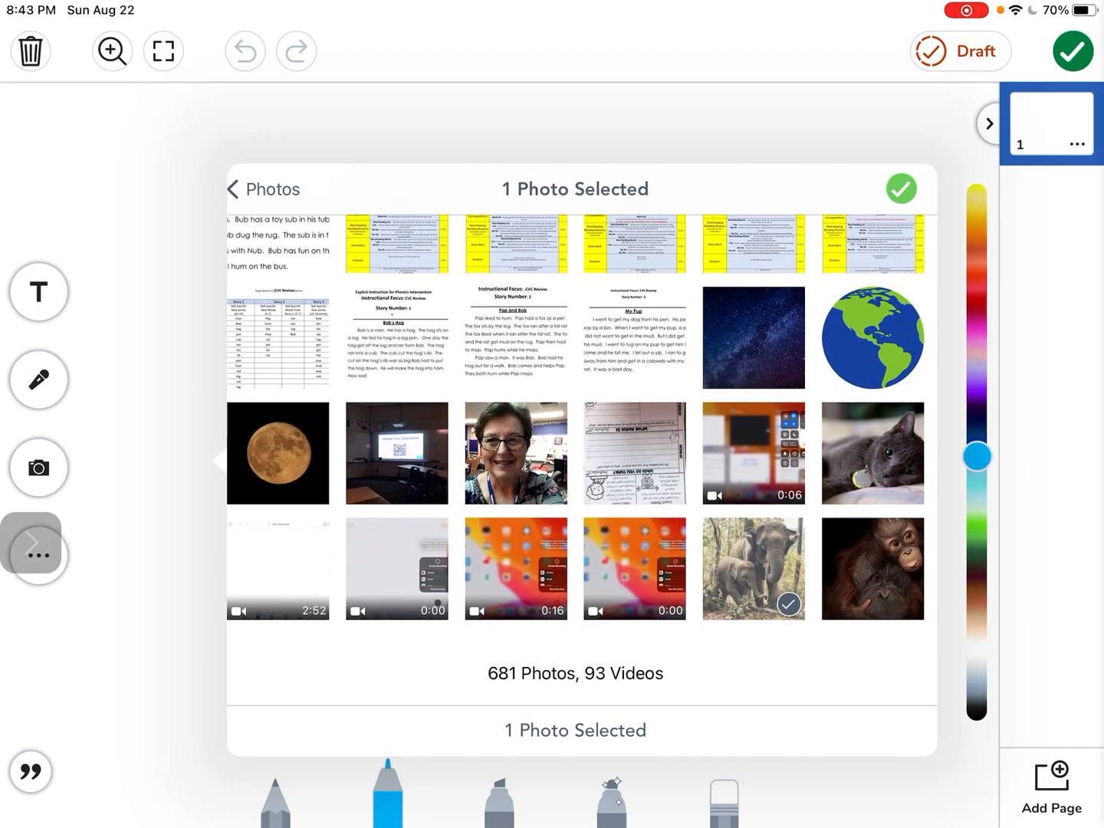
left_click(872, 567)
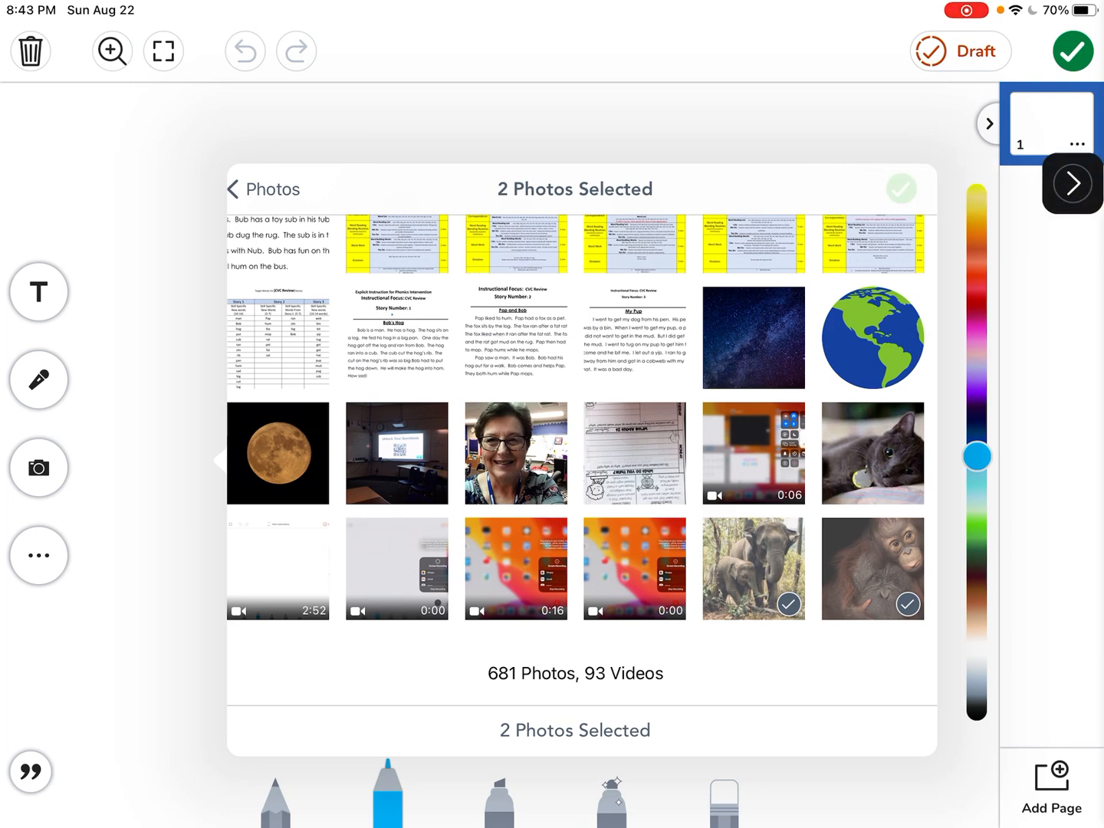
left_click(902, 189)
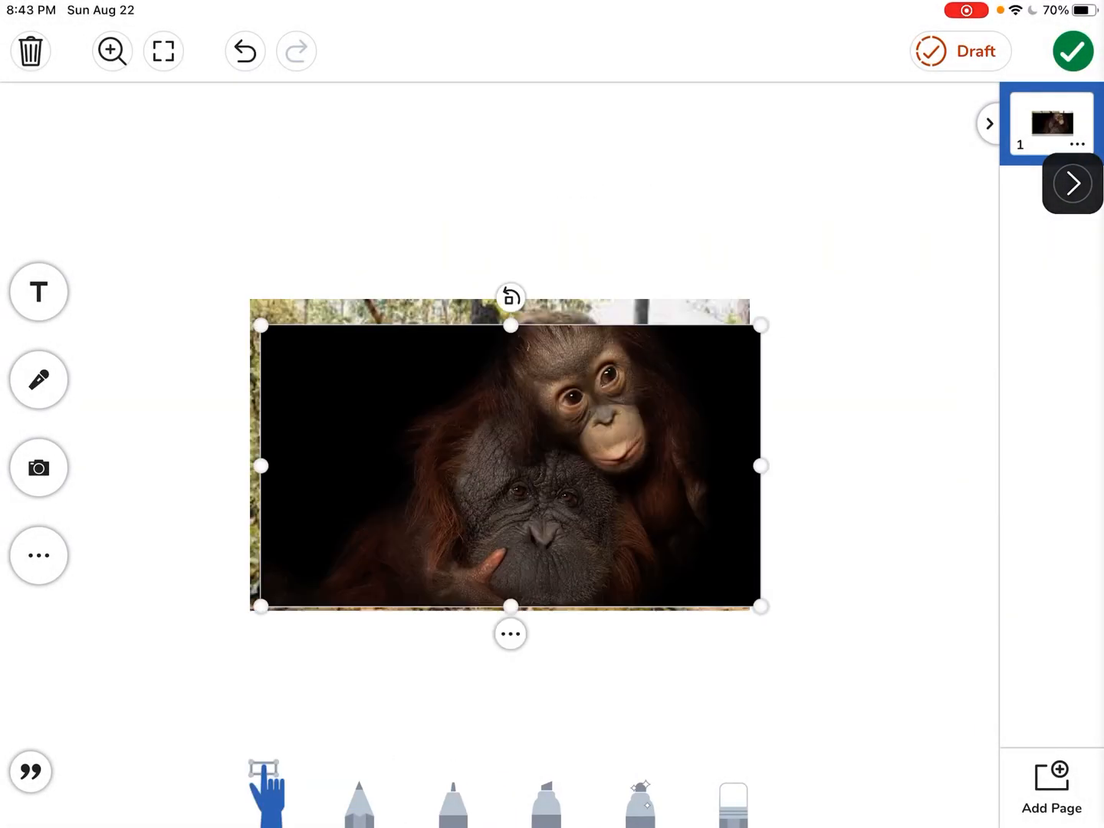
Step: Move the orangutan off the elephant, place the elephant upper left, and shrink the orangutan
left_click(1072, 184)
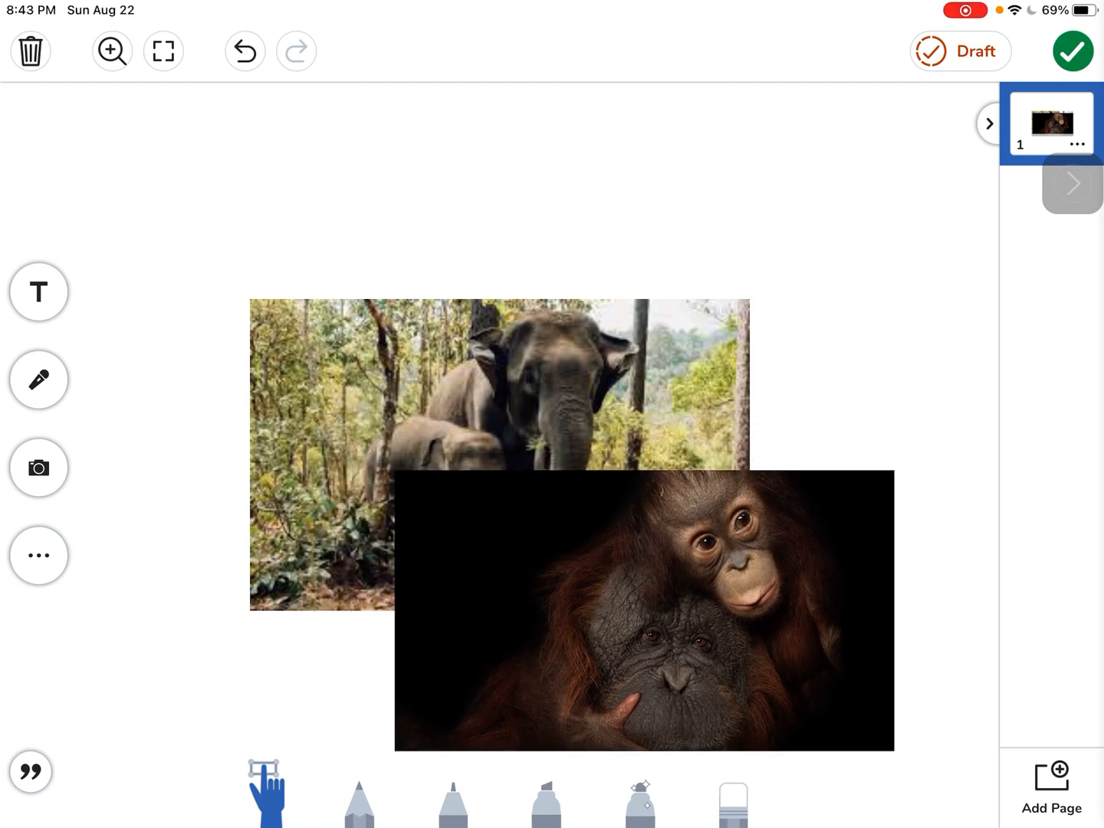
left_click(643, 606)
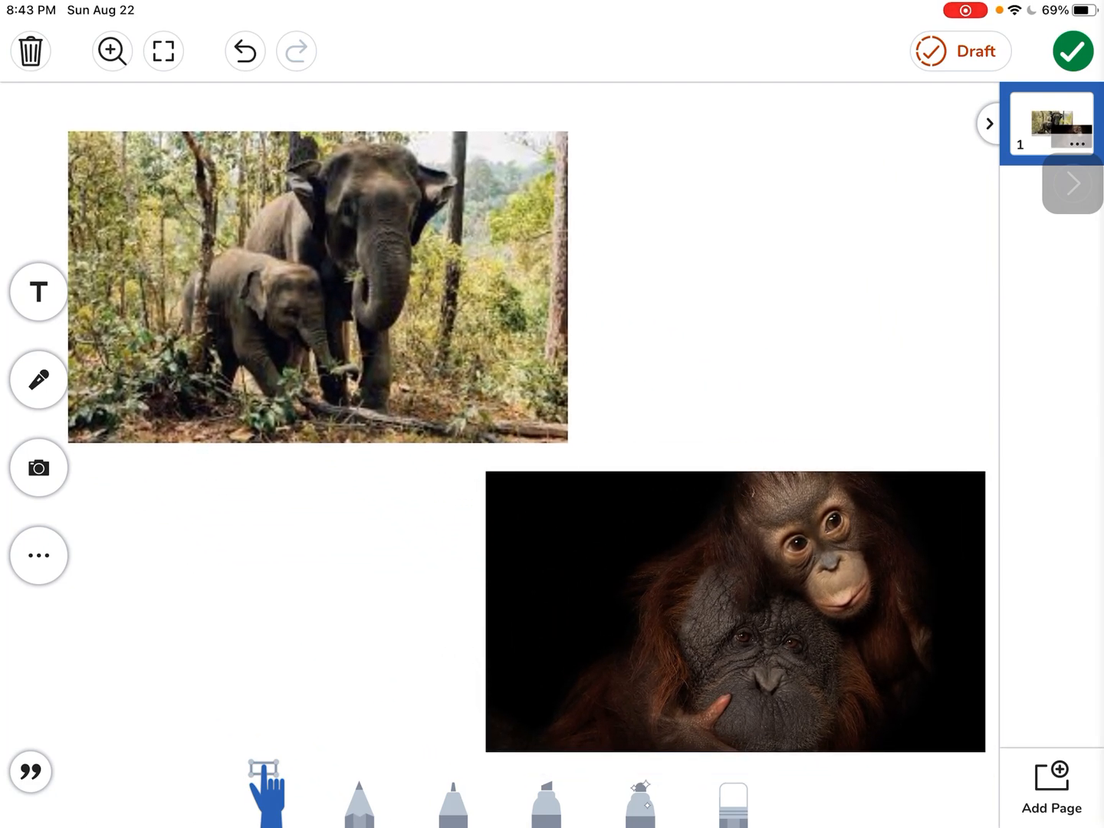
left_click(318, 294)
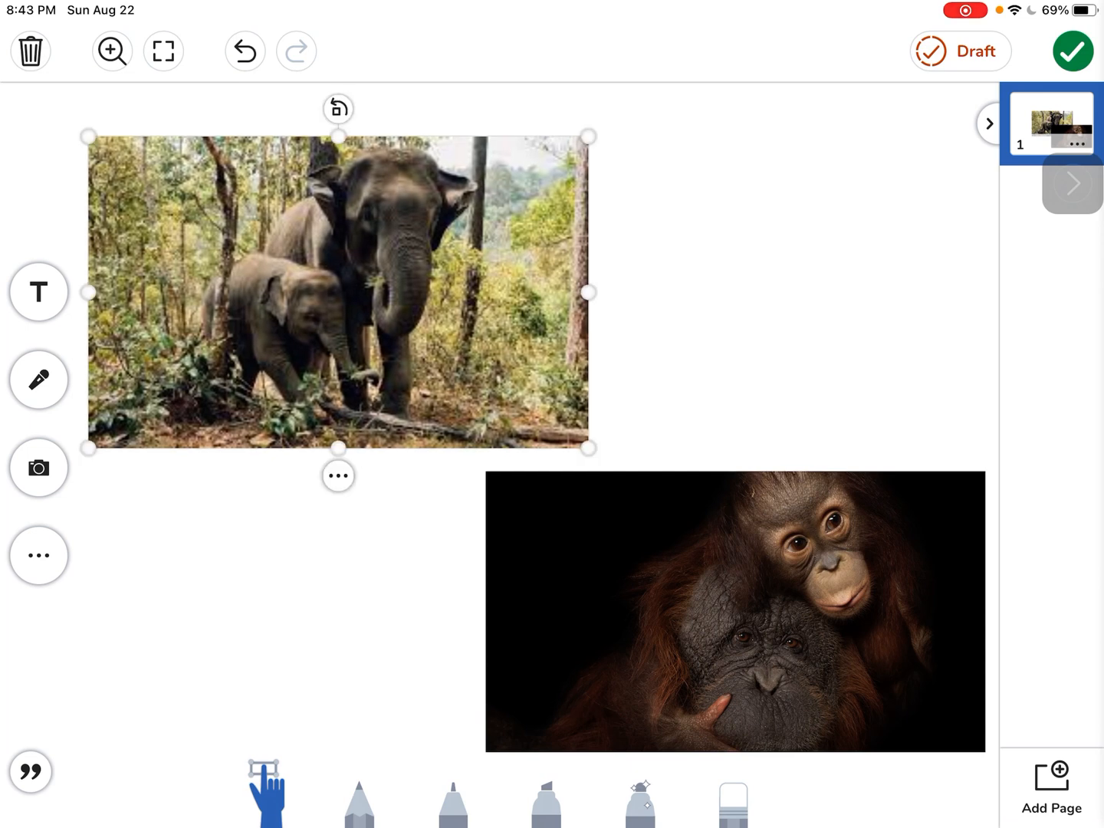
left_click(733, 606)
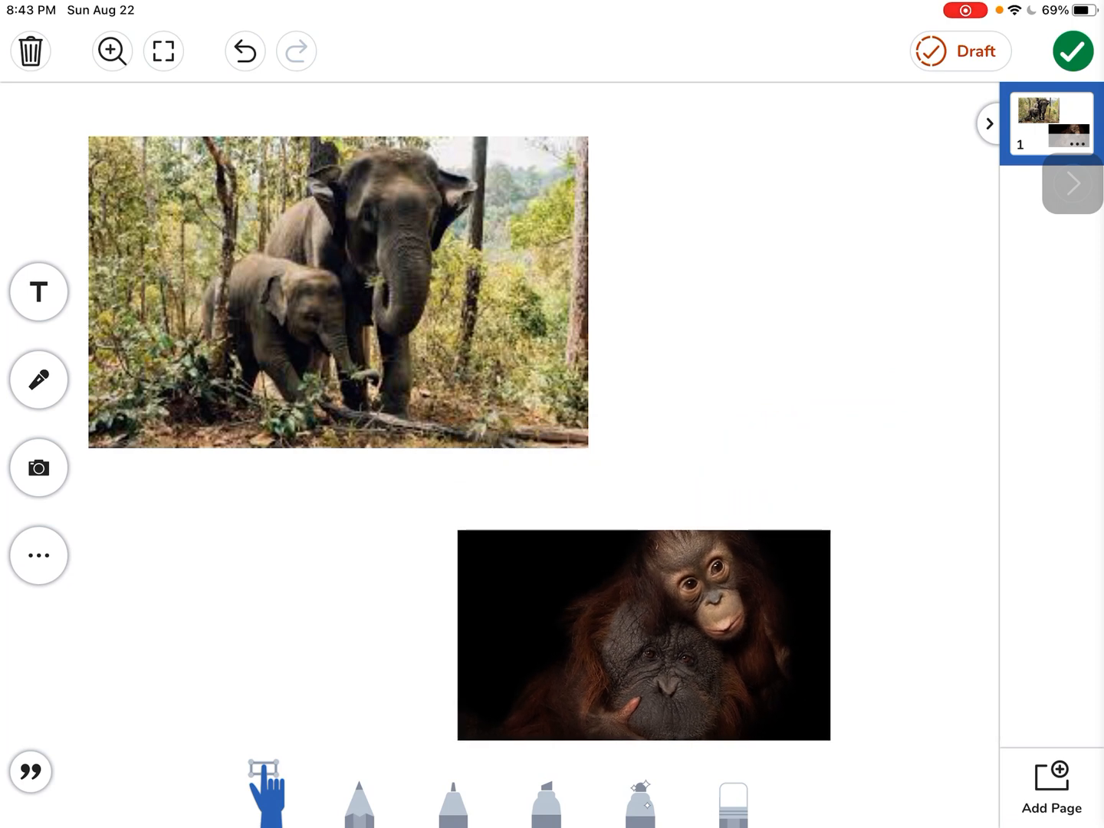
Step: Resize the orangutan photo and undo an accidental stretch of the elephant photo
left_click(642, 635)
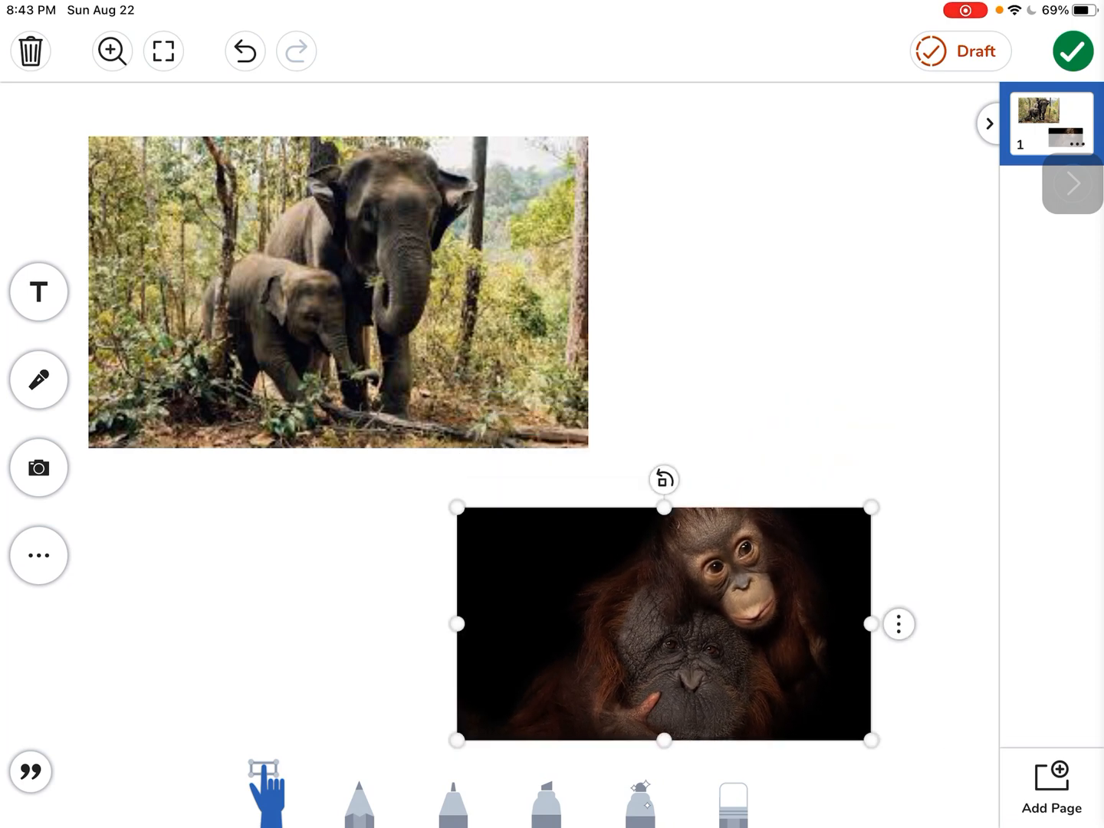
left_click(337, 295)
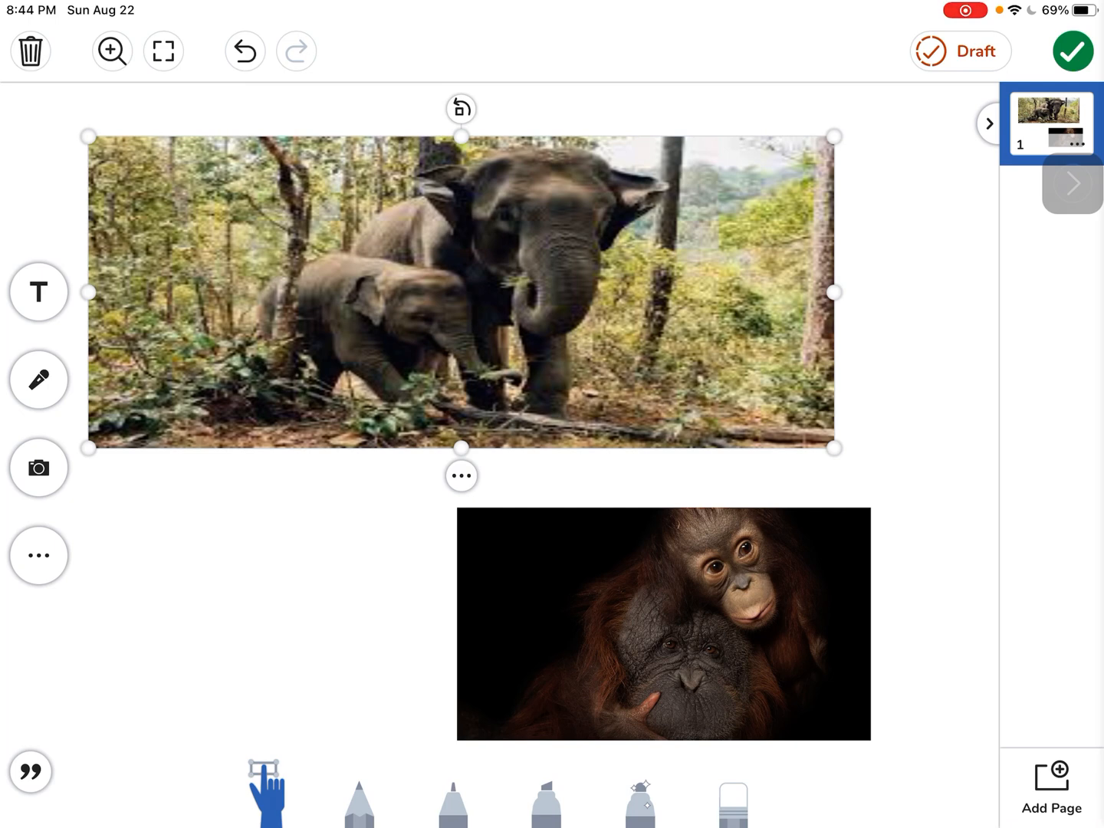
left_click(1072, 184)
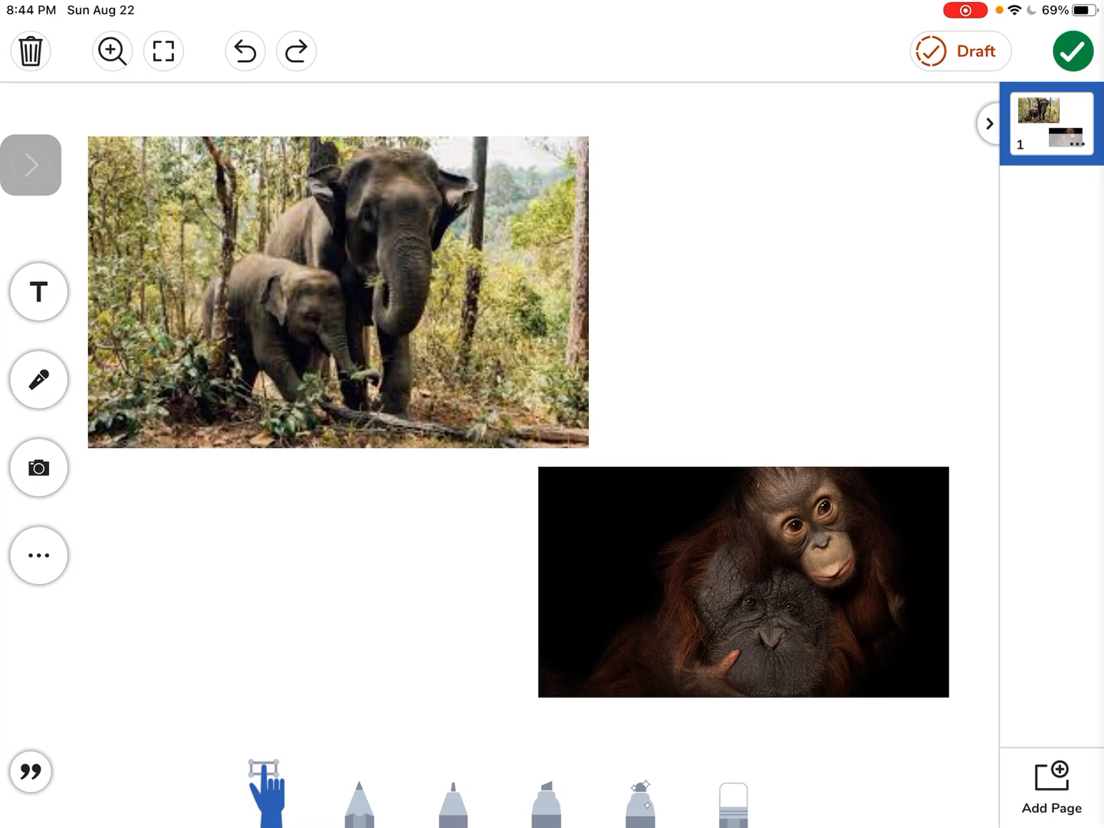
left_click(742, 587)
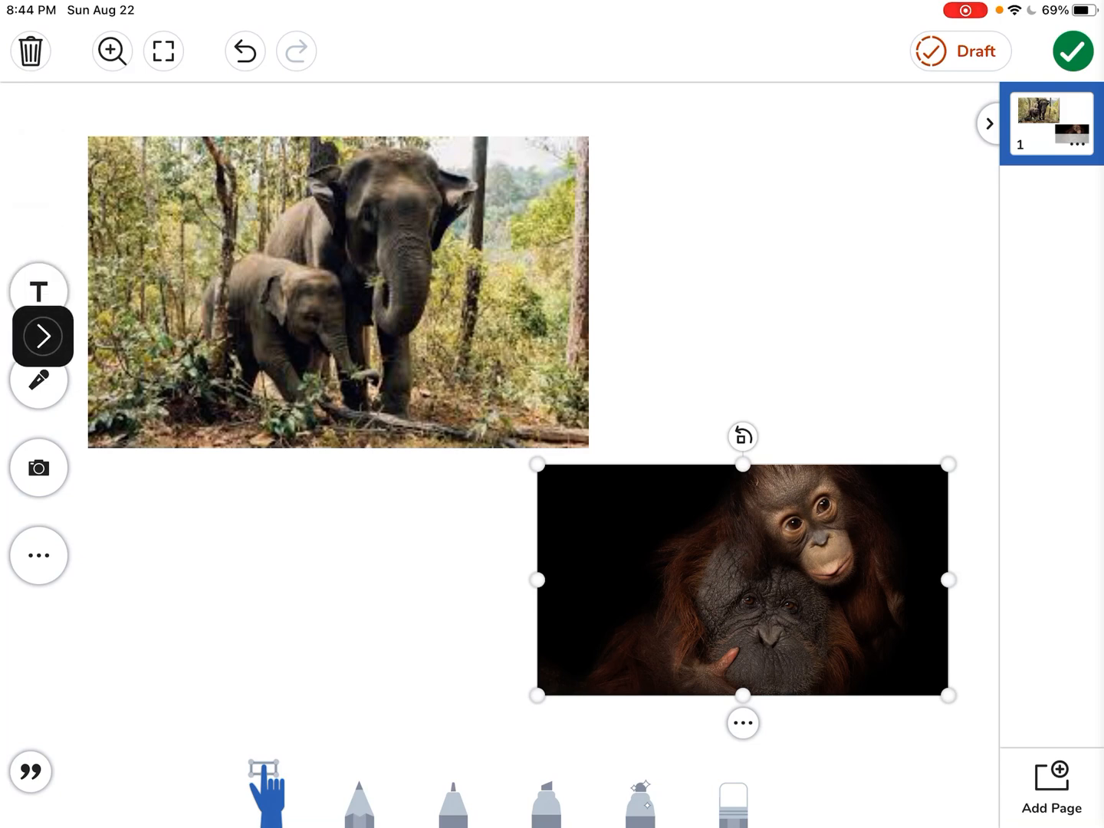
Step: Add a text box and type the label 'Mammals' beside the elephant photo
left_click(37, 291)
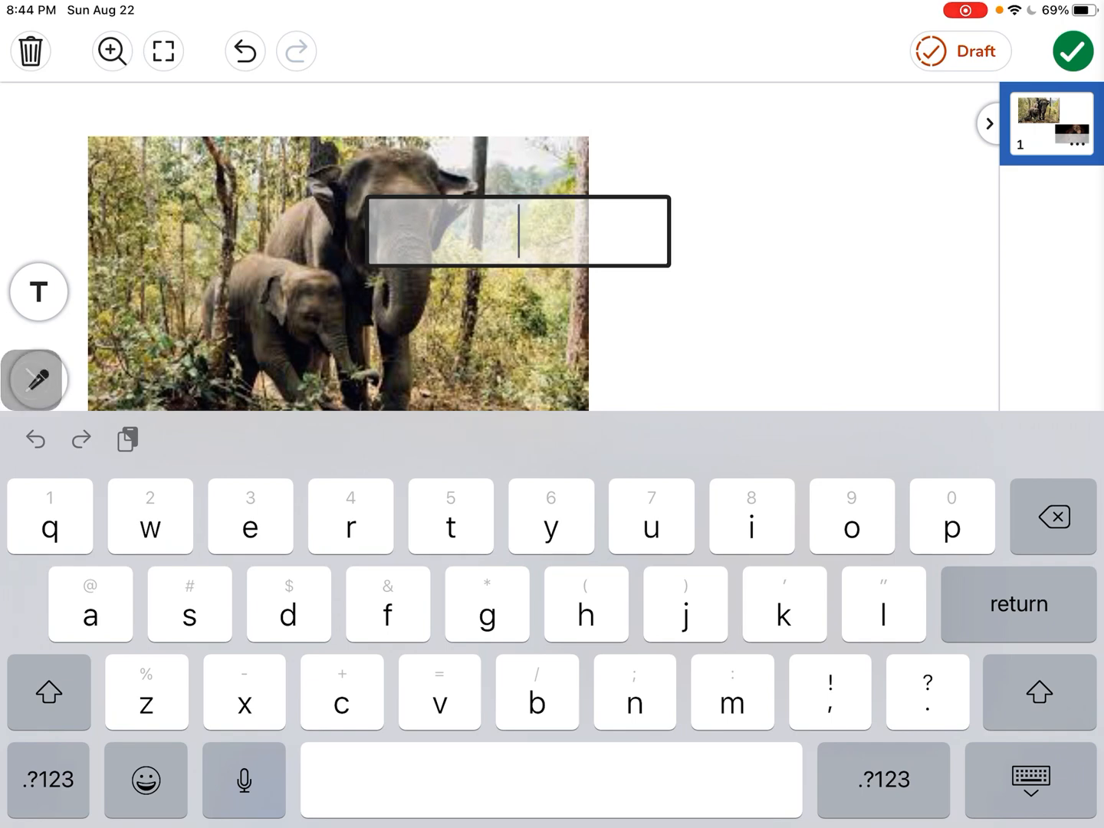
type("M")
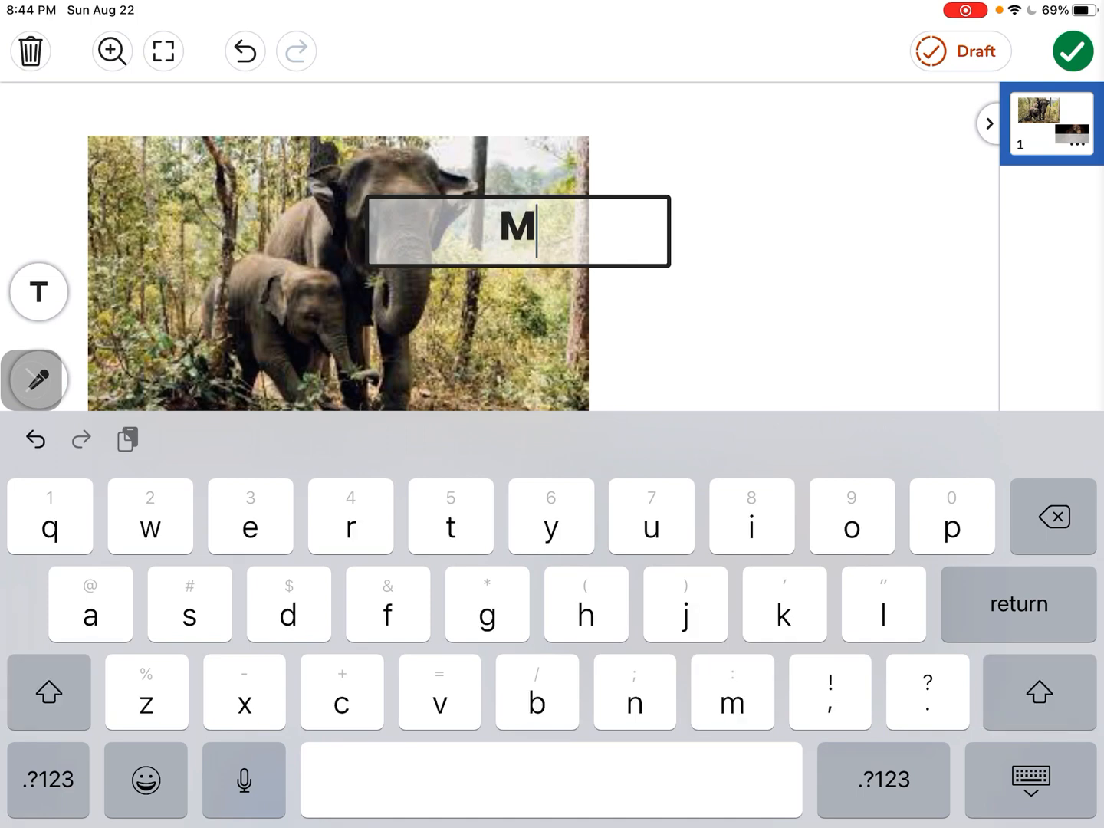
type("am")
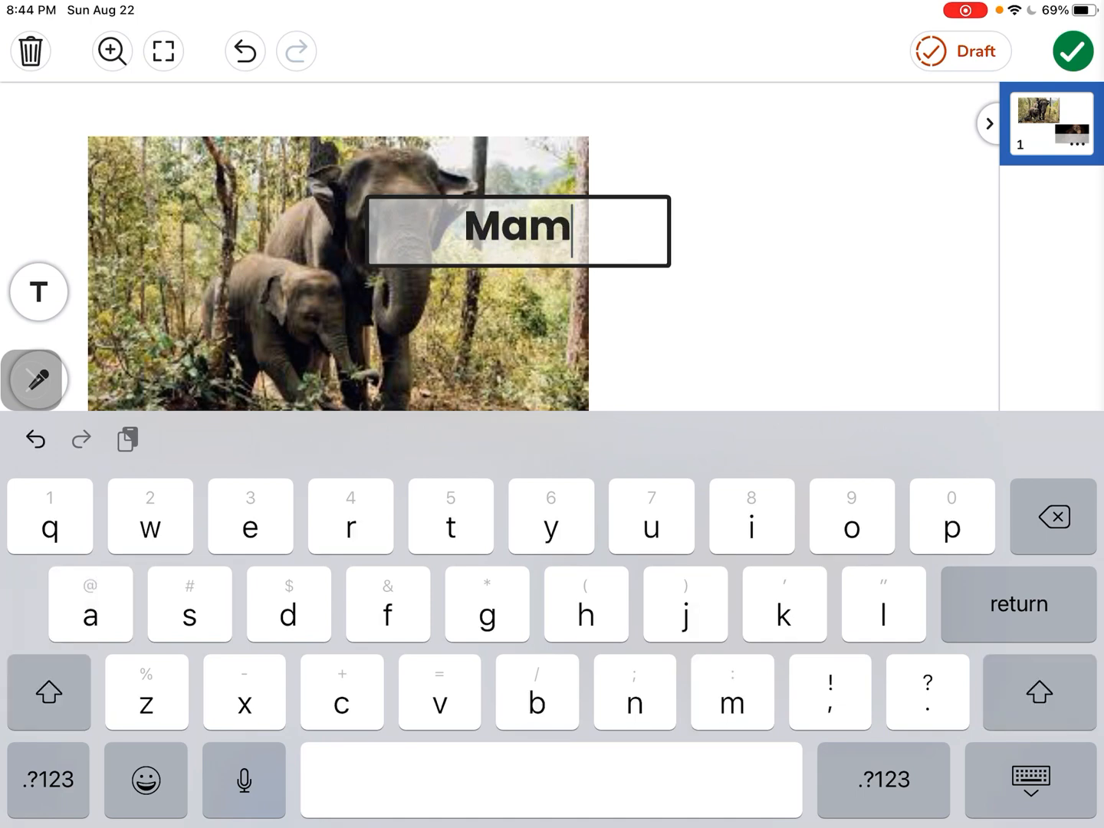
type("mals")
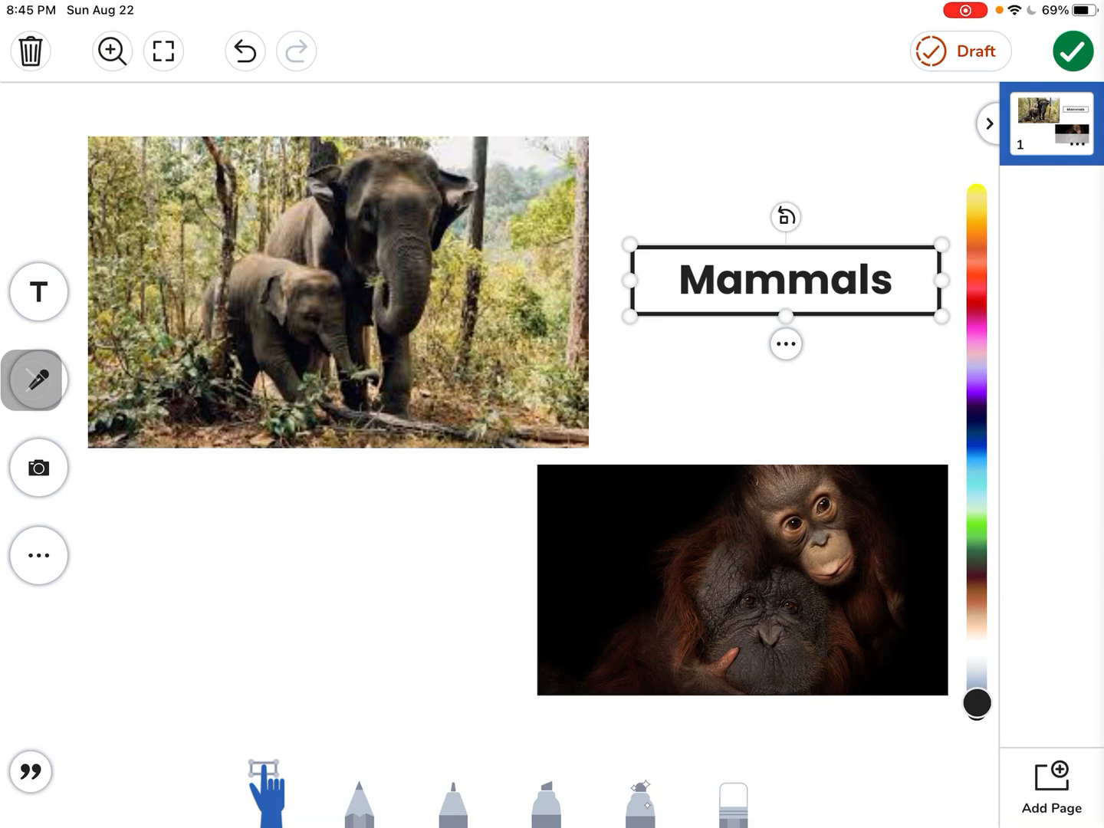
Step: Post the finished Mammals page to the class journal for Sample Student
left_click(36, 380)
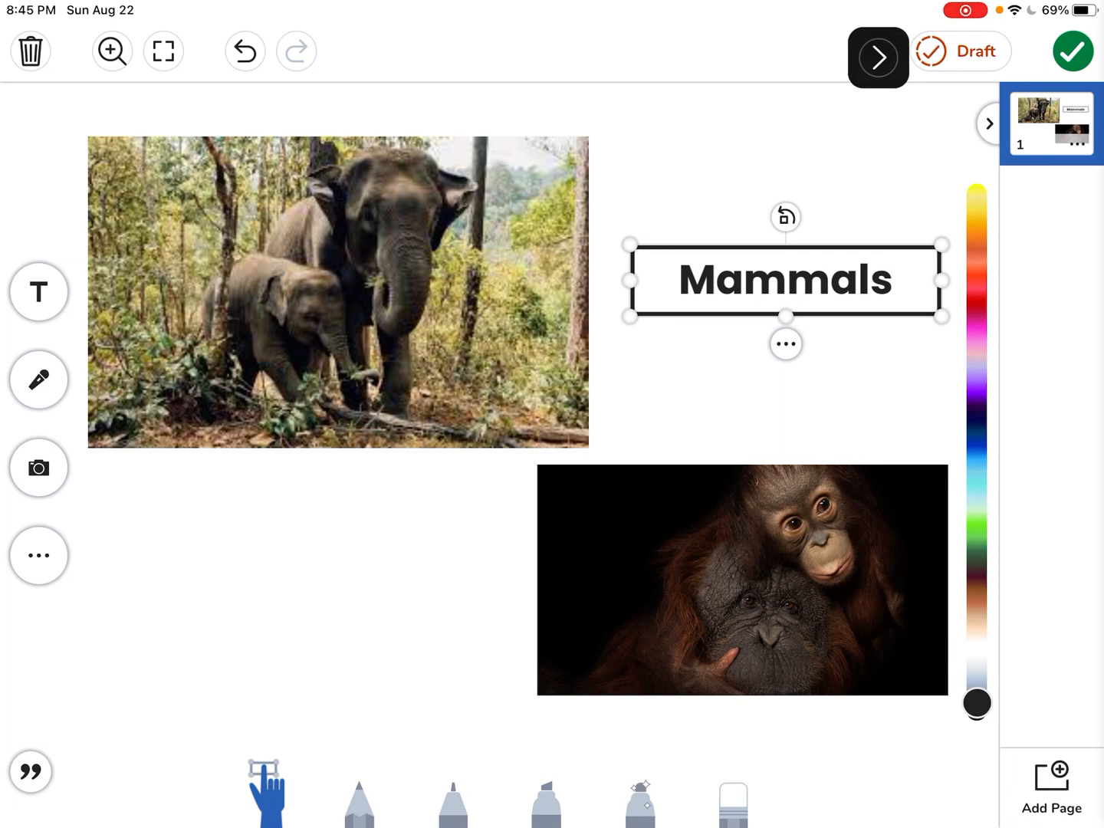
left_click(876, 58)
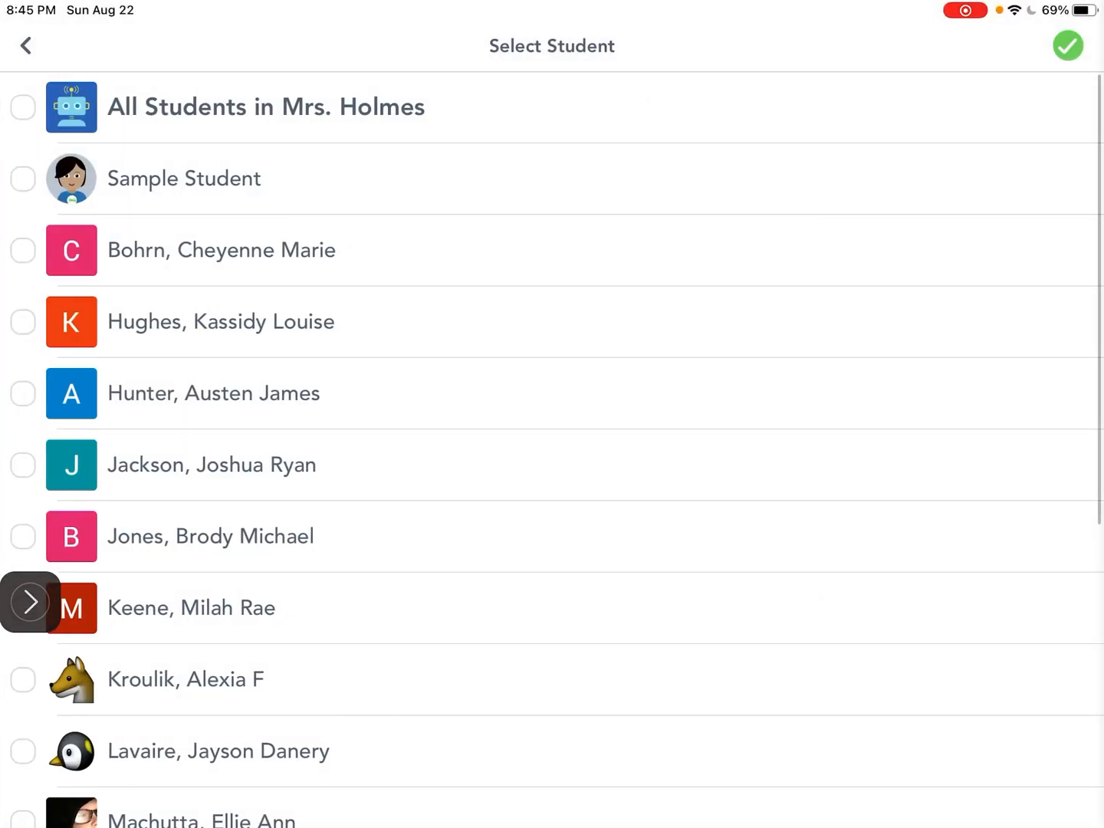
left_click(23, 178)
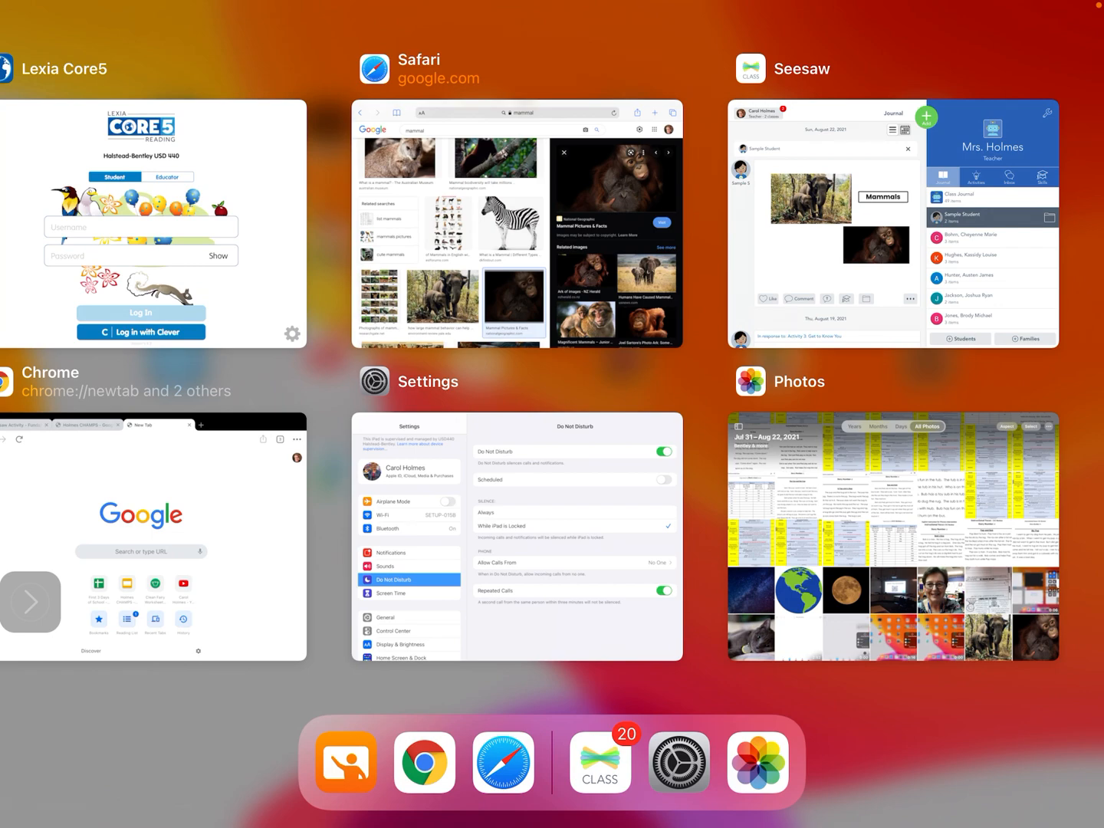
Step: Return to the Google Images results for mammal in Safari, close the orangutan preview and browse further results
left_click(515, 222)
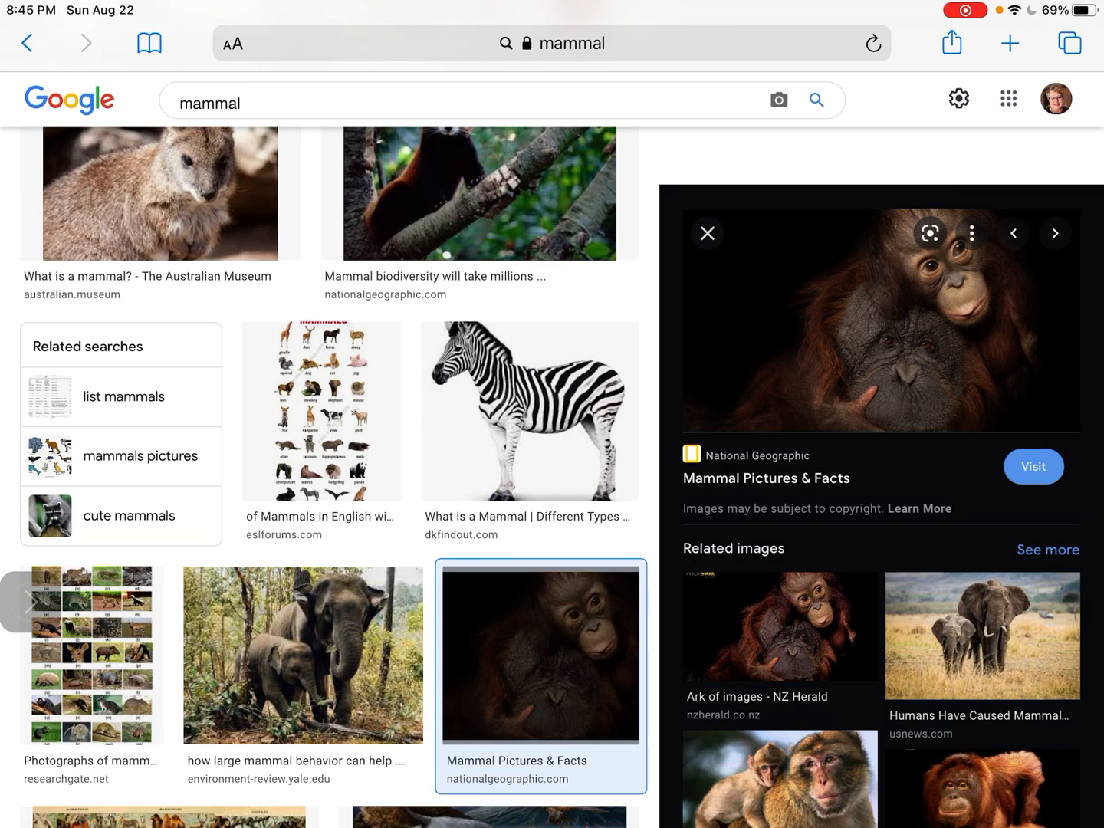
left_click(707, 233)
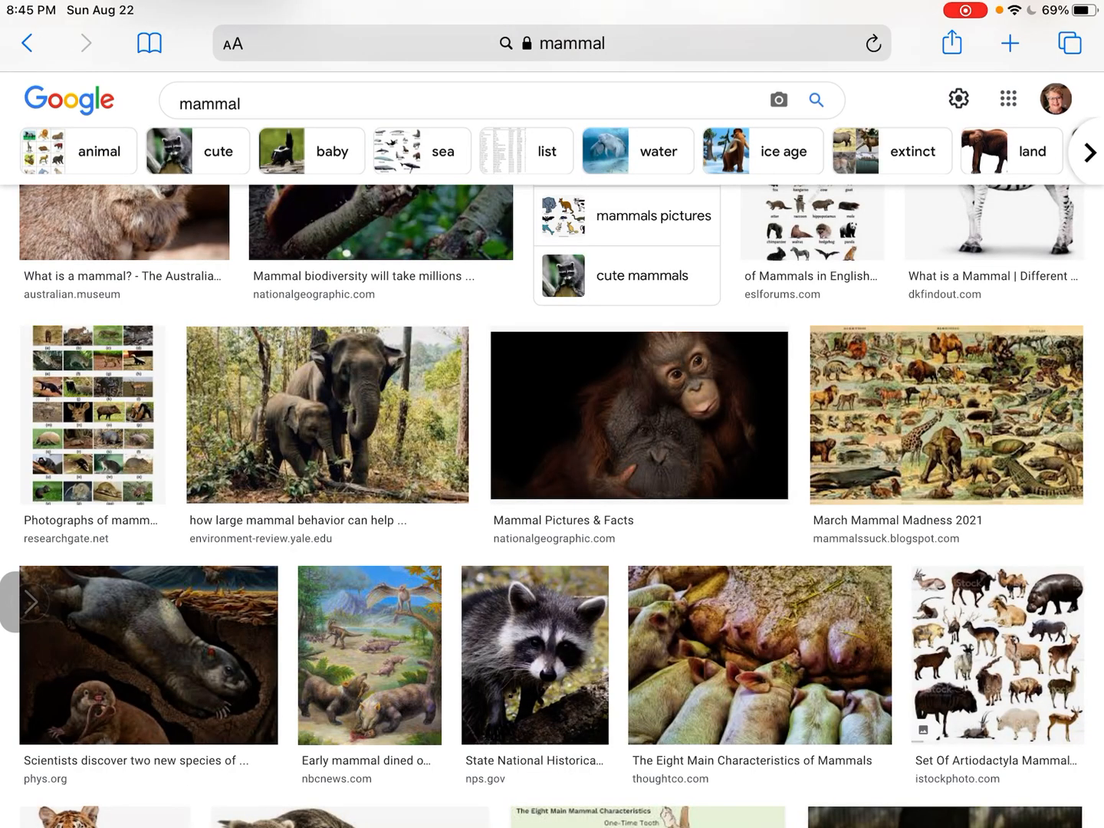
scroll("down", 3)
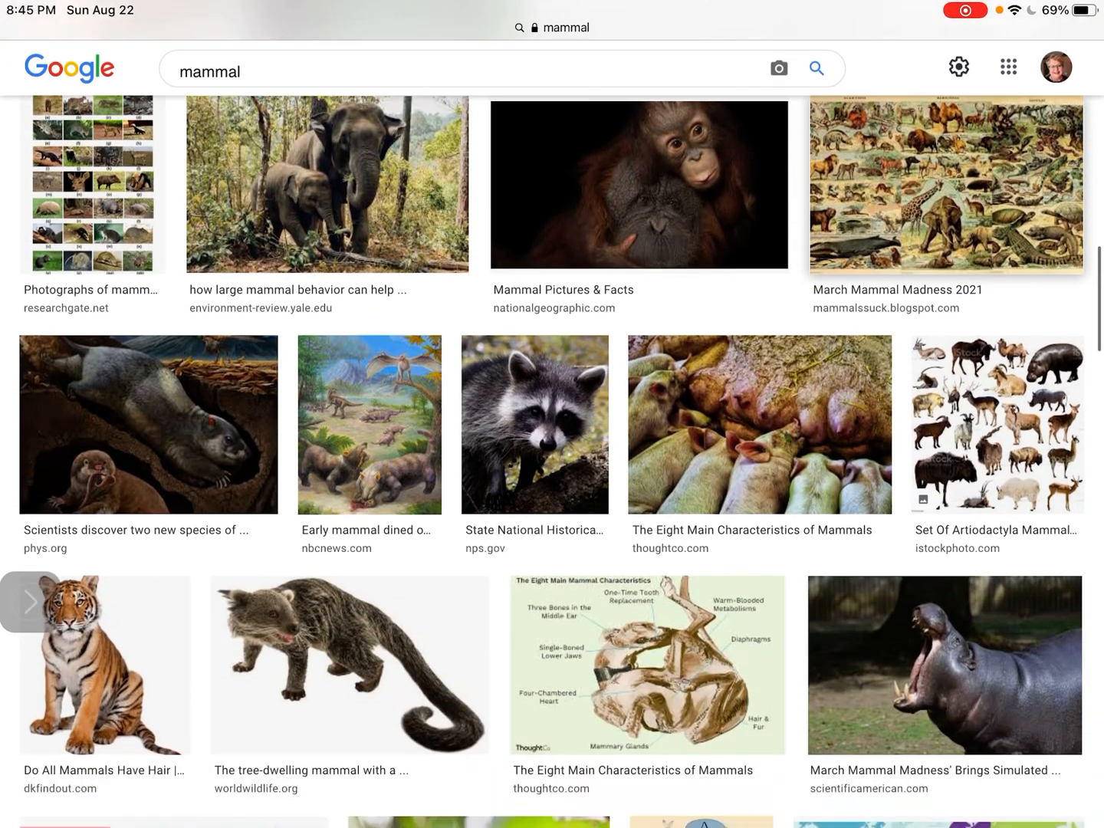
scroll("down", 3)
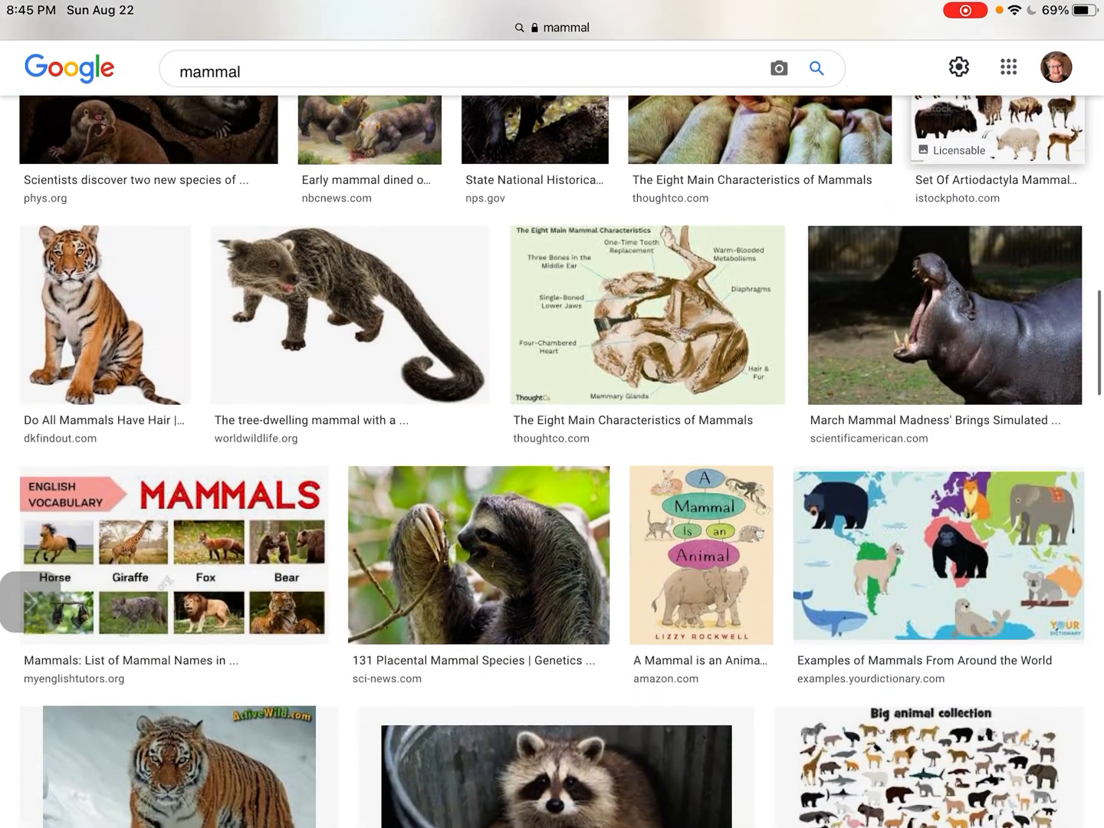
scroll("down", 3)
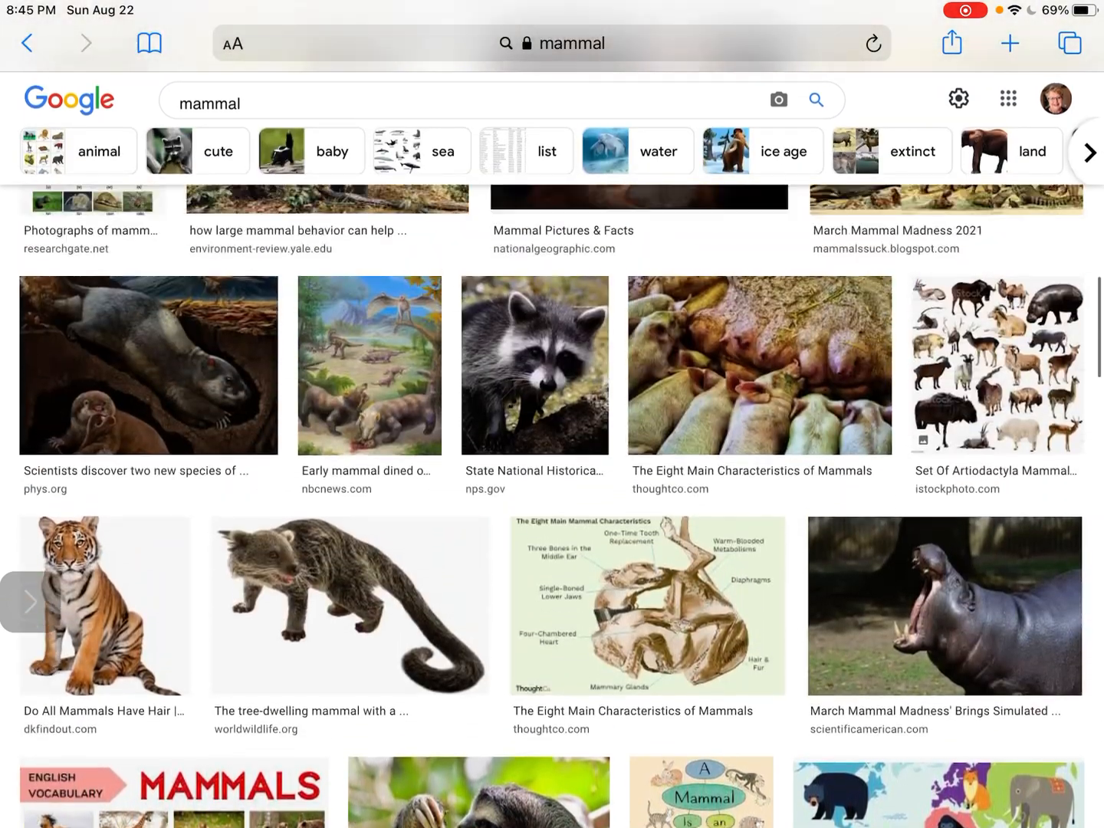
scroll("down", 3)
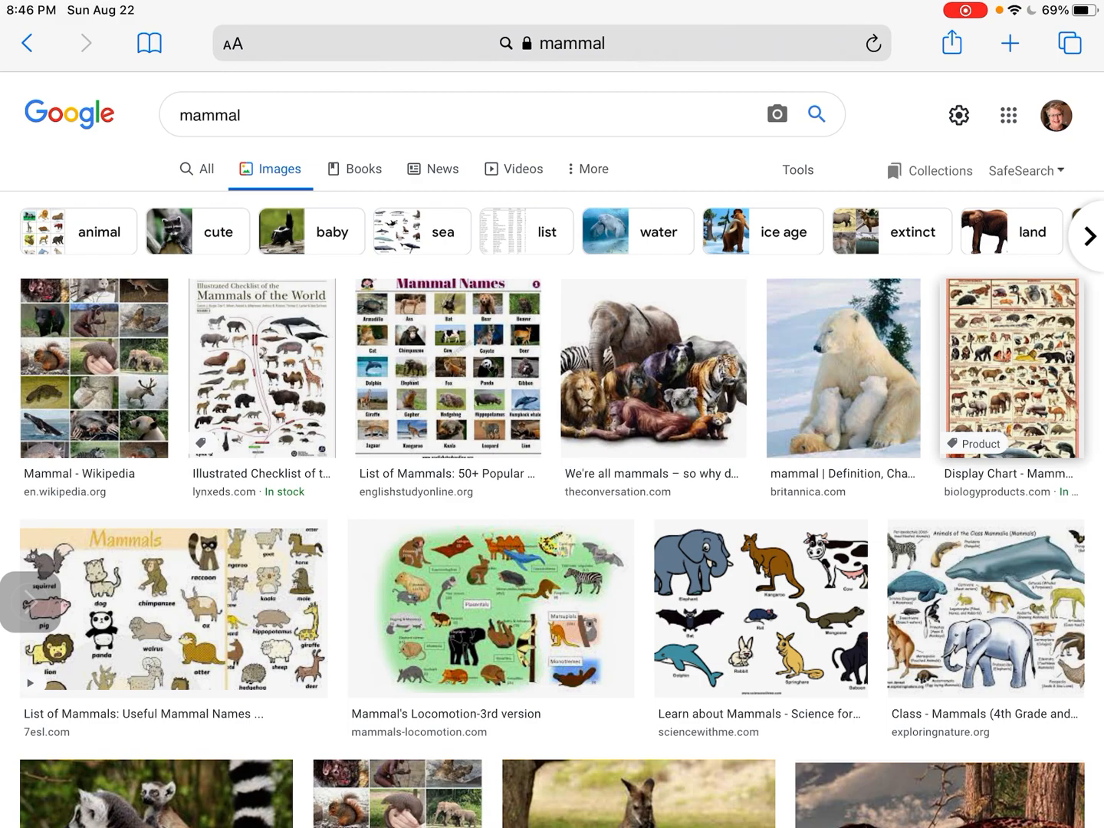
scroll("down", 3)
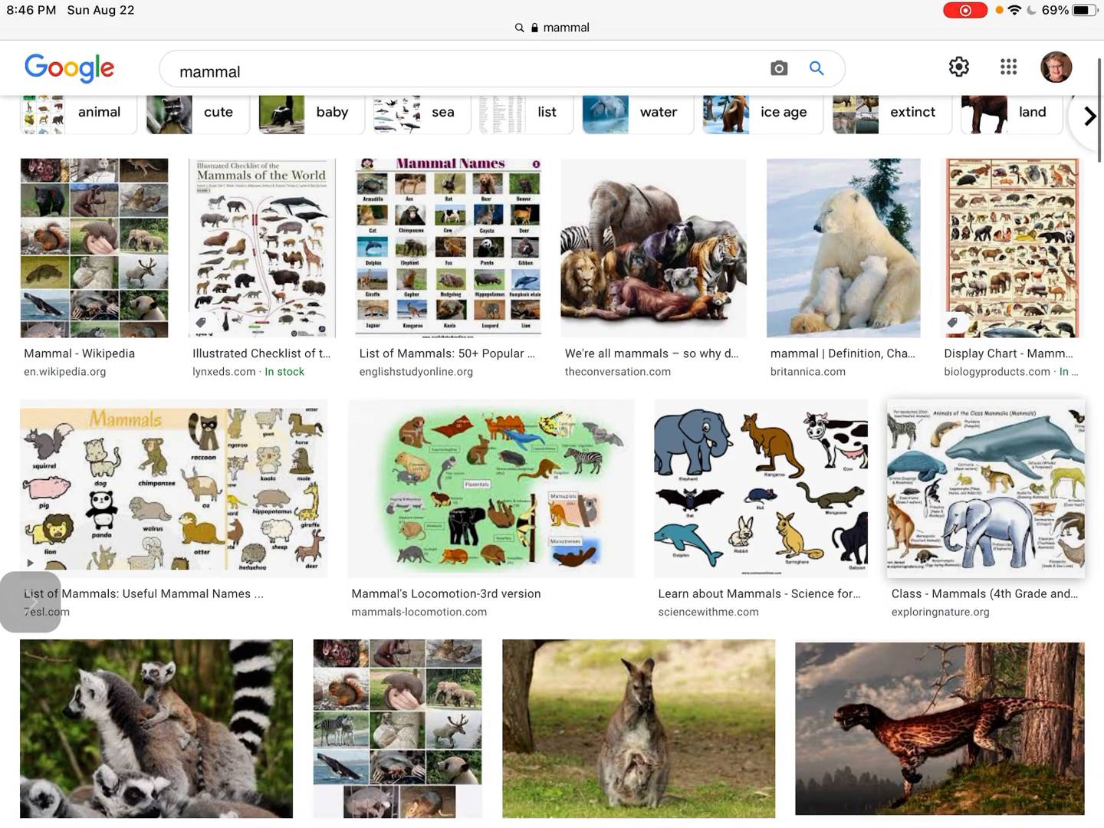
scroll("down", 3)
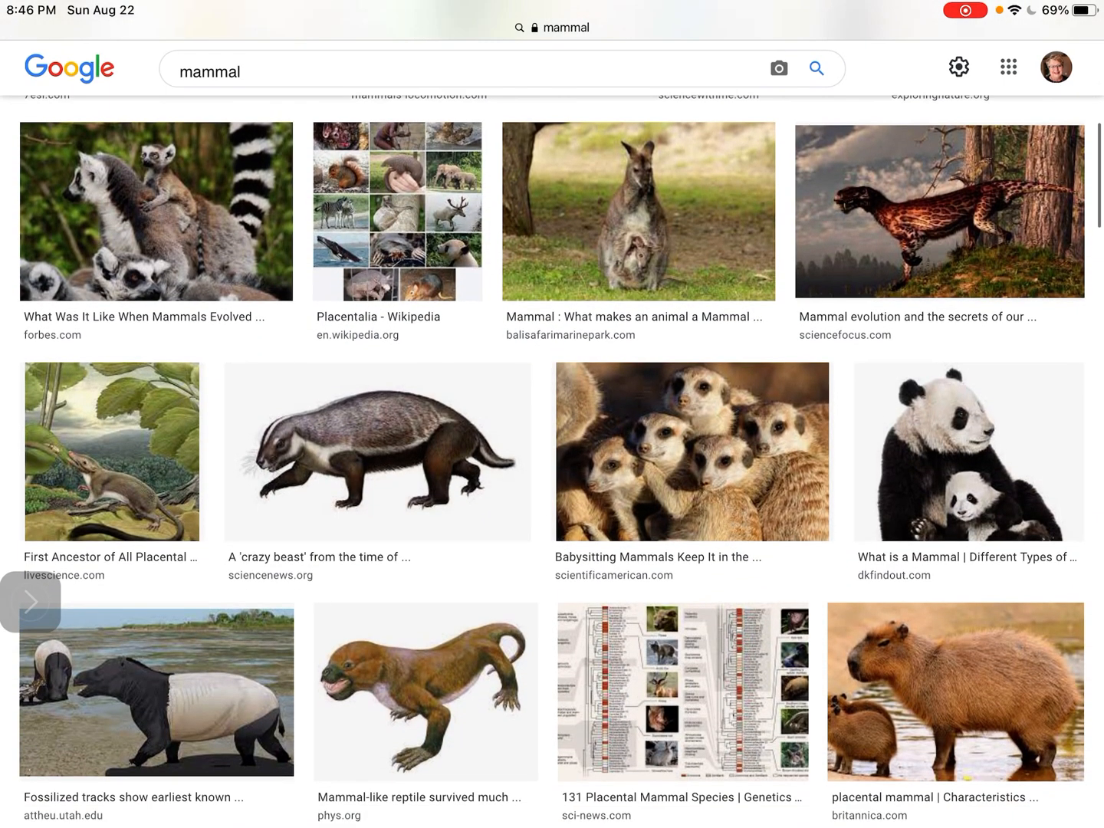